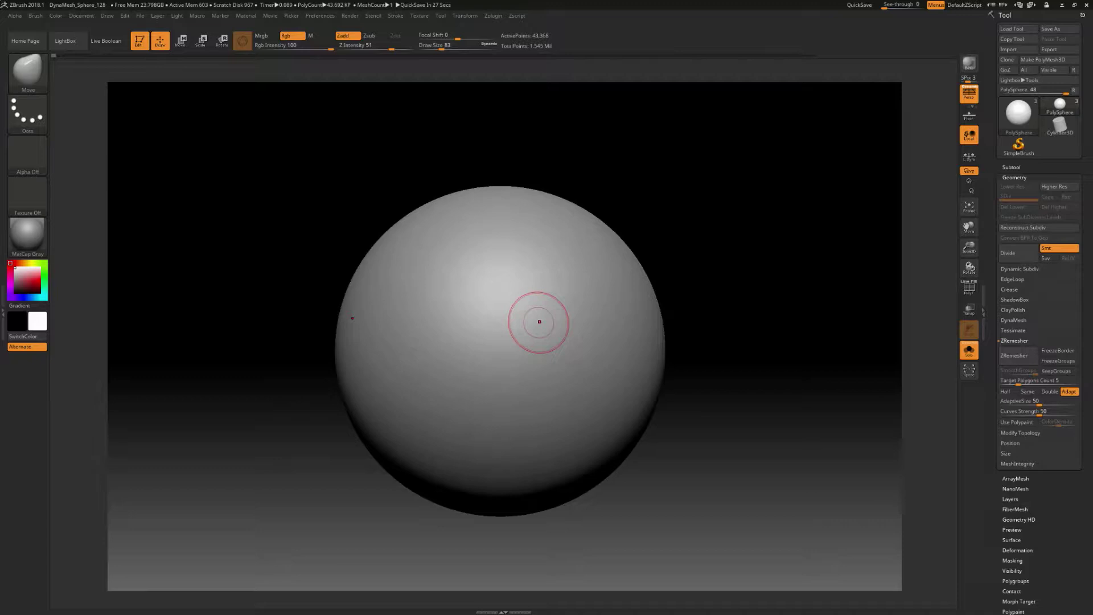
Load the saved old-man face sculpt via the File menu, replacing the DynaMesh sphere
left_click(139, 15)
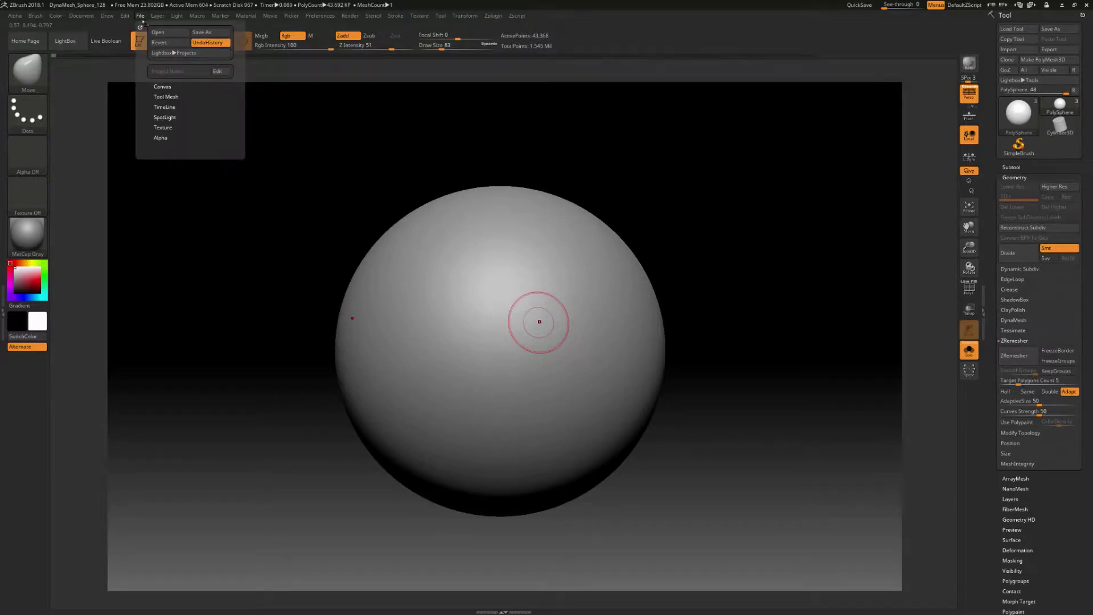
mouse_move(207, 42)
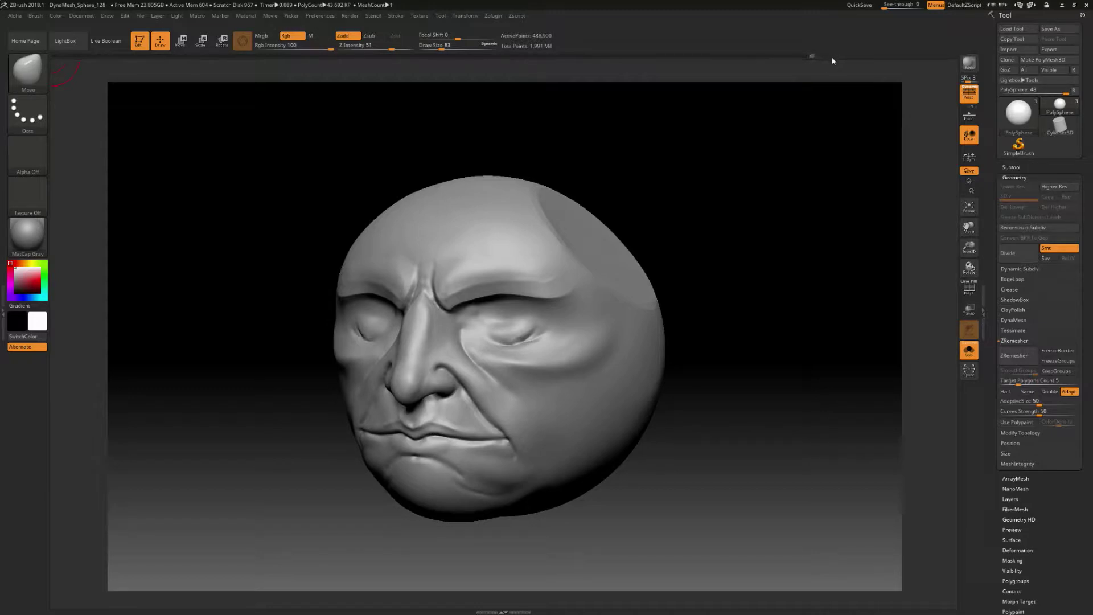
mouse_move(803, 61)
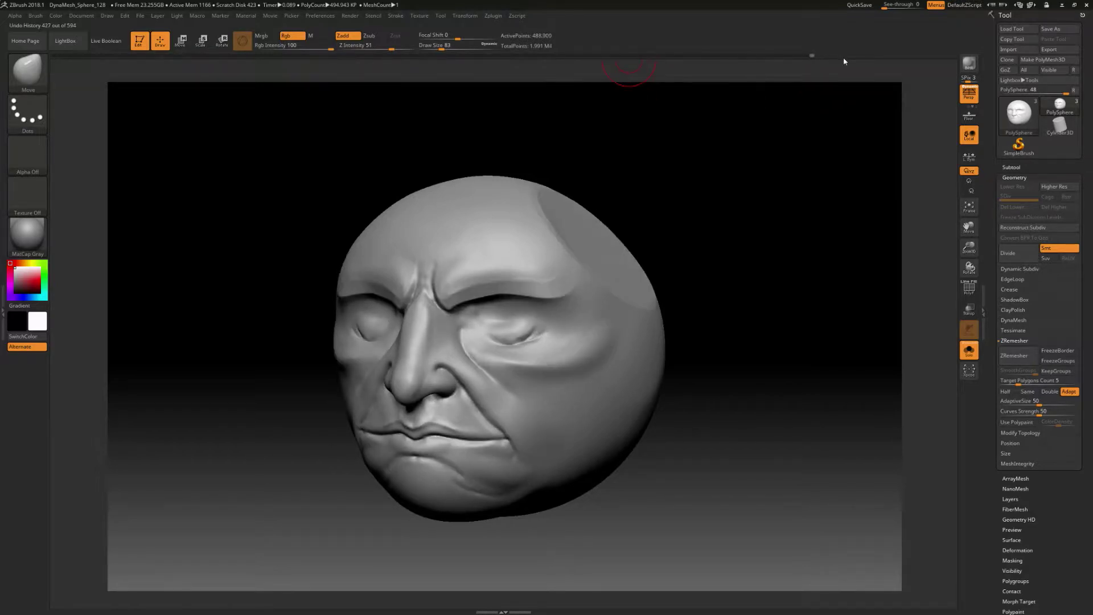
mouse_move(844, 63)
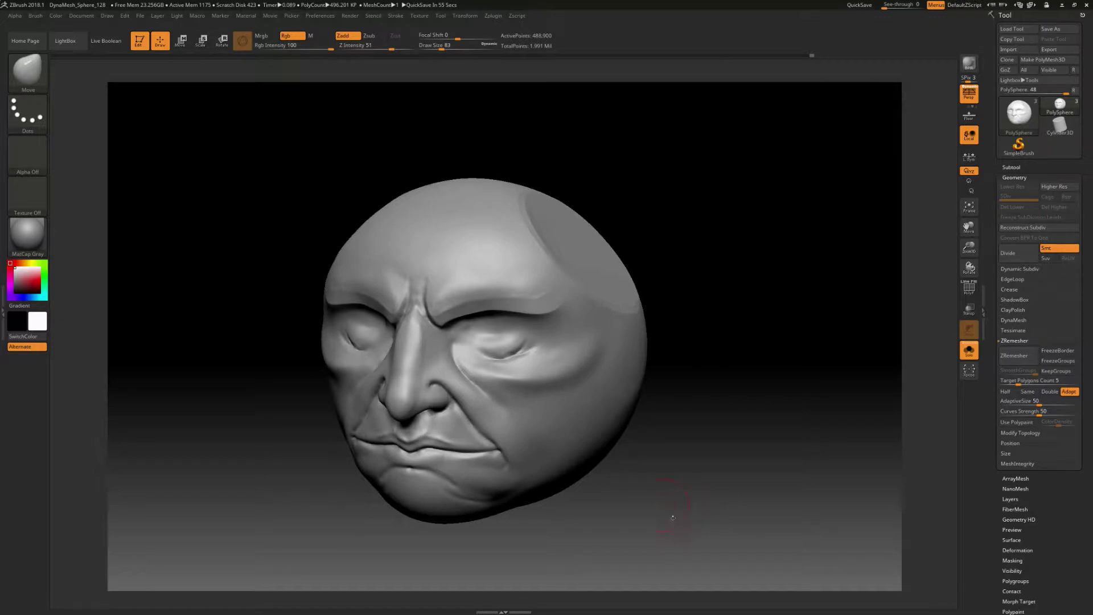
mouse_move(670, 526)
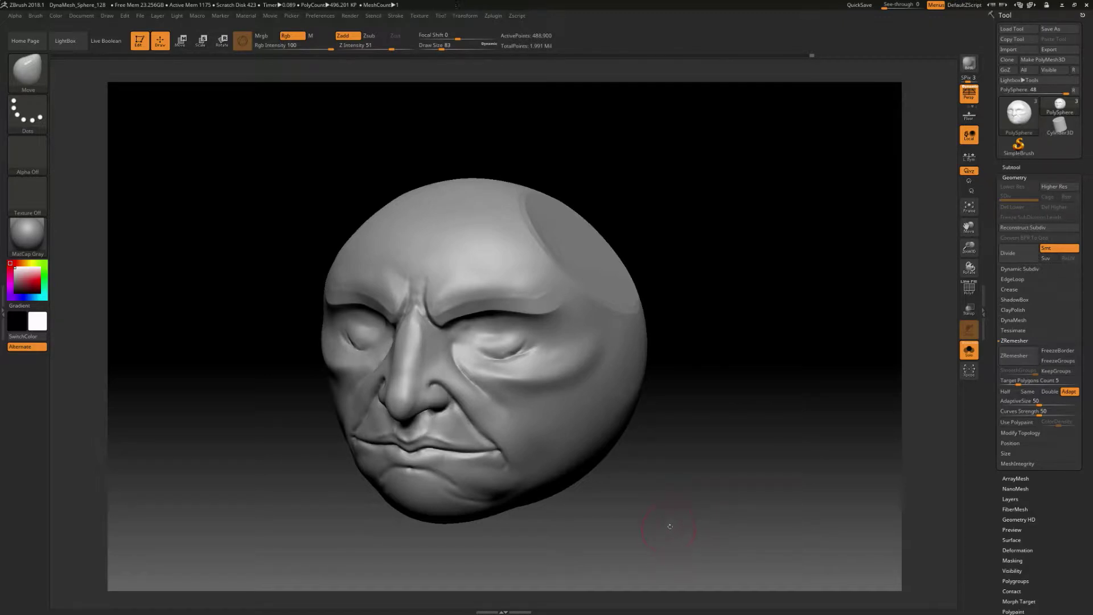
mouse_move(675, 530)
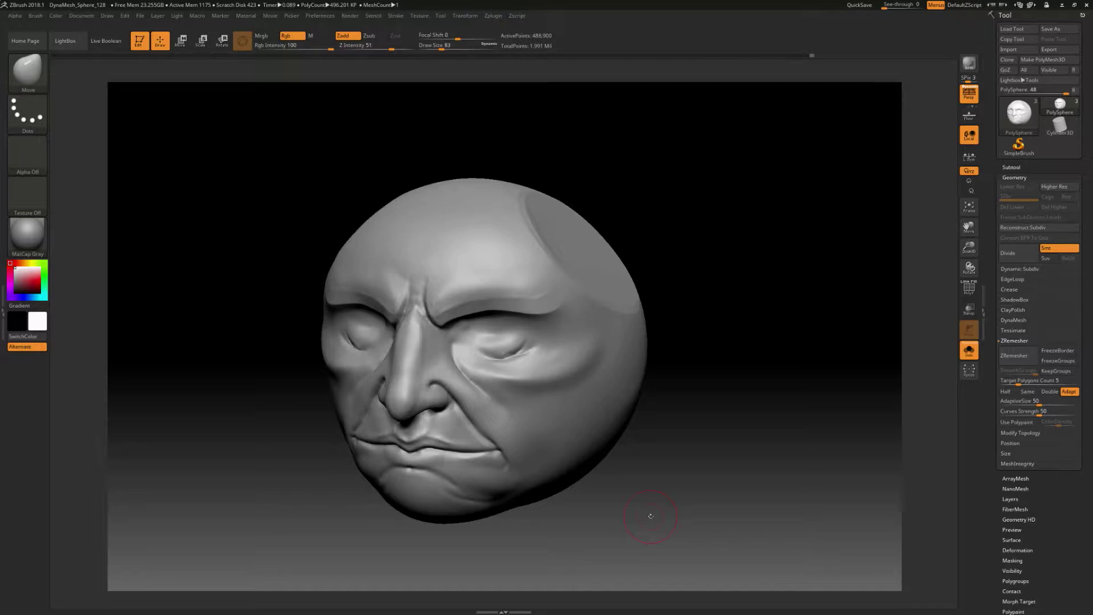
mouse_move(592, 509)
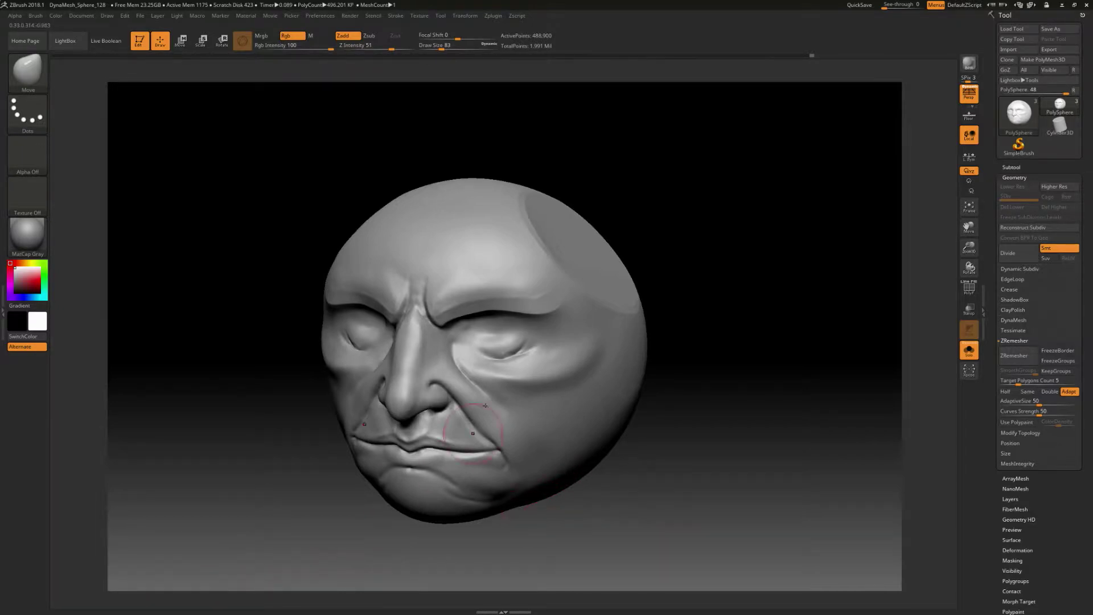
Turn on Enable Customize under Preferences > Custom UI
left_click(320, 14)
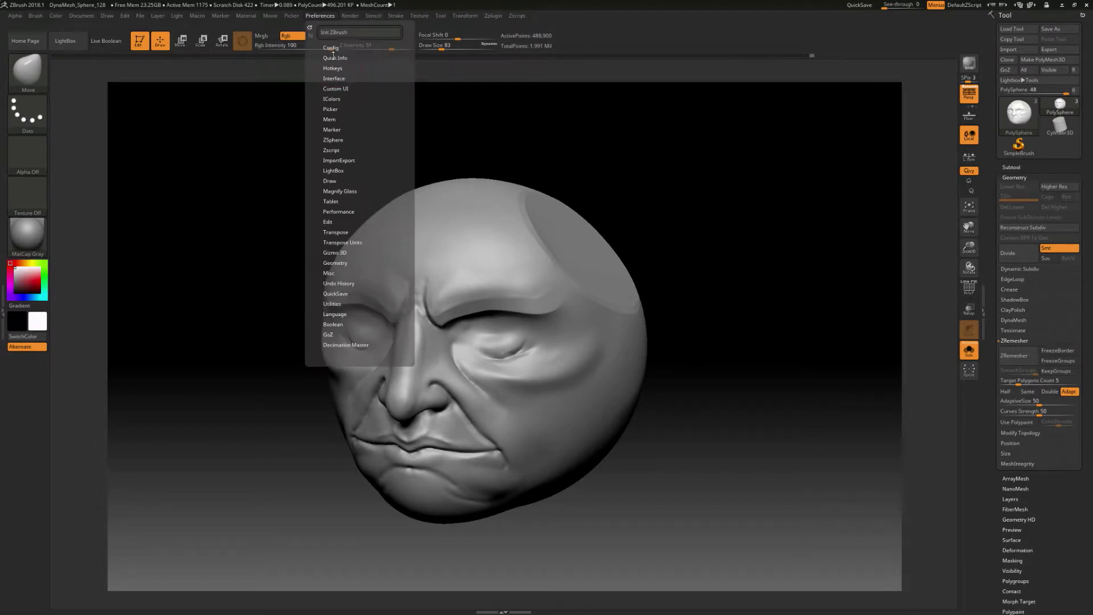
left_click(332, 48)
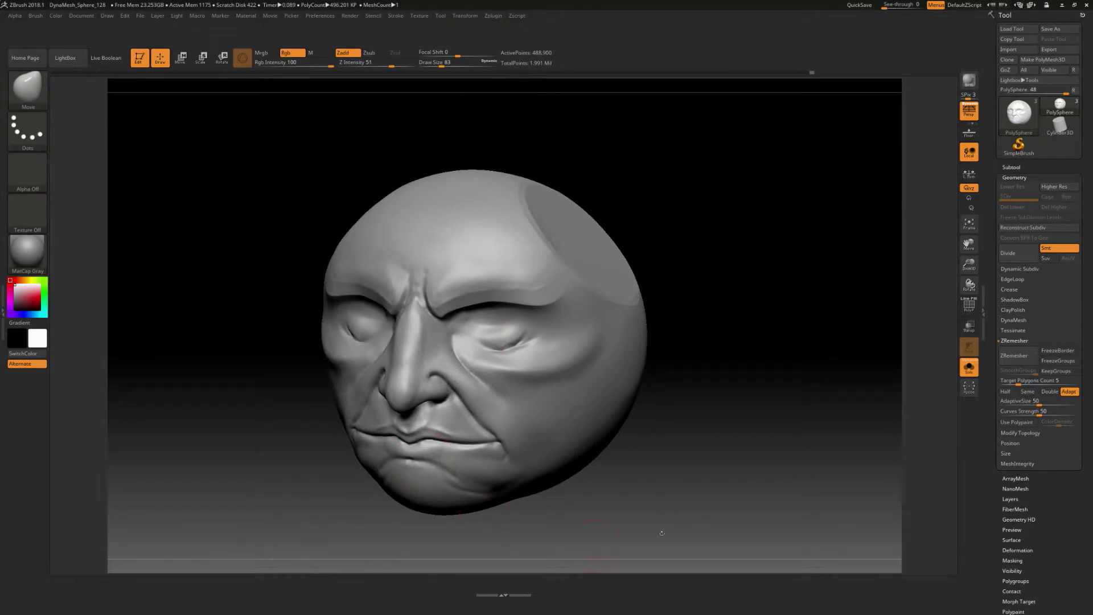
mouse_move(535, 509)
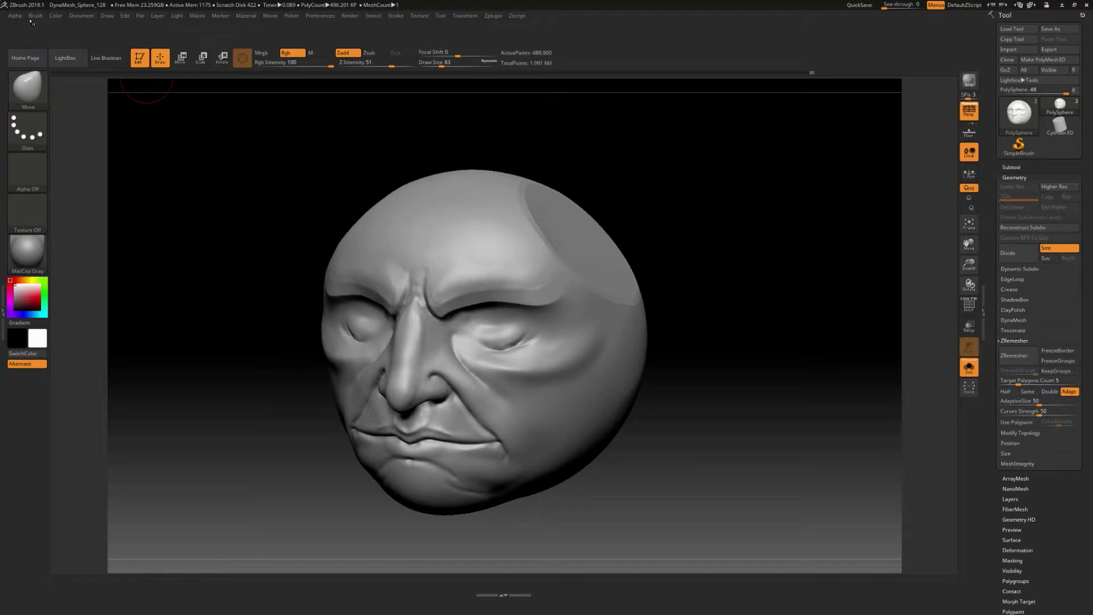
Show the full brush picker after docking the Material and Brush palettes at left
left_click(35, 15)
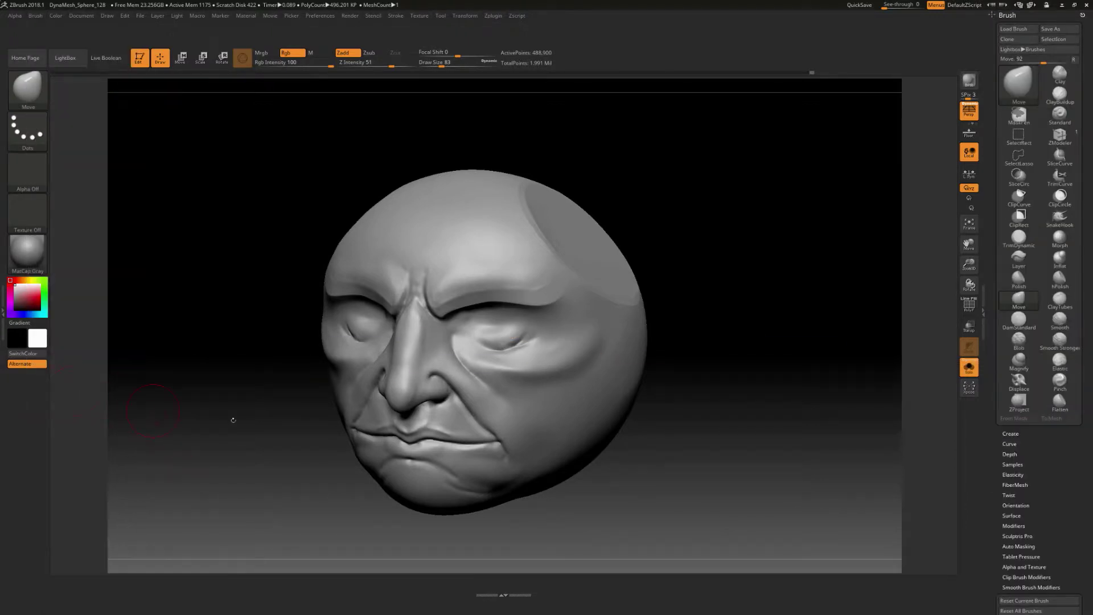
mouse_move(3, 308)
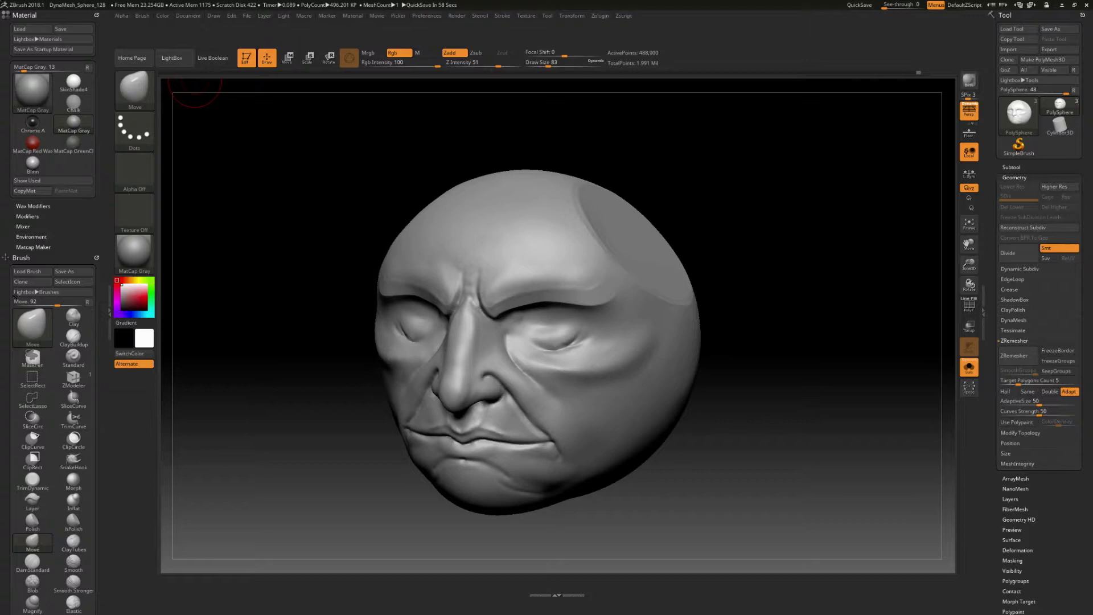
mouse_move(387, 505)
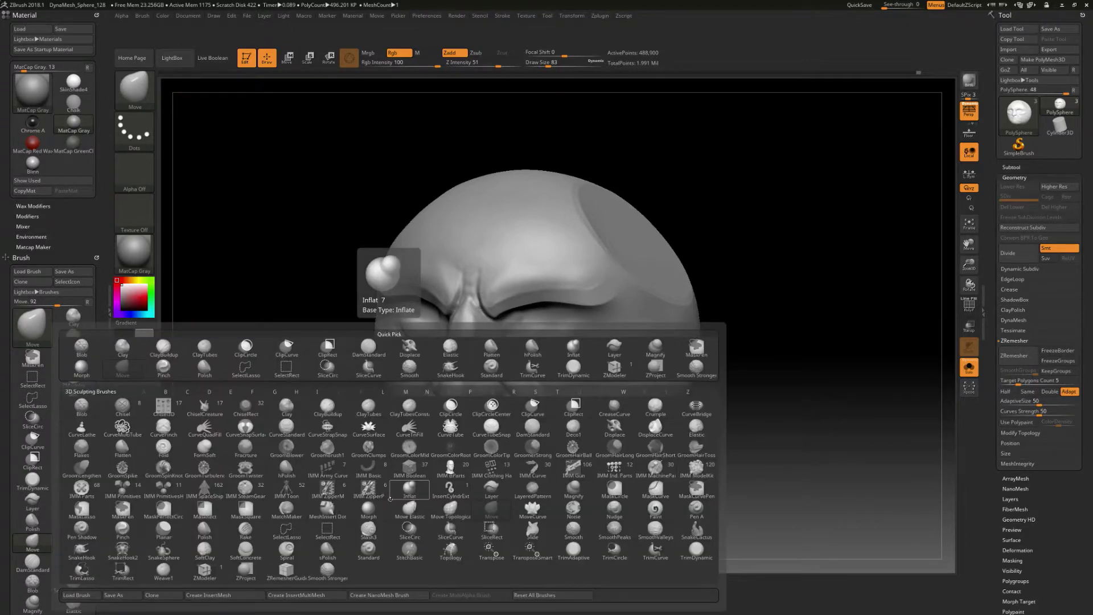
Filter brushes by S and place the Standard brush on the bottom shelf, keeping it active
left_click(535, 390)
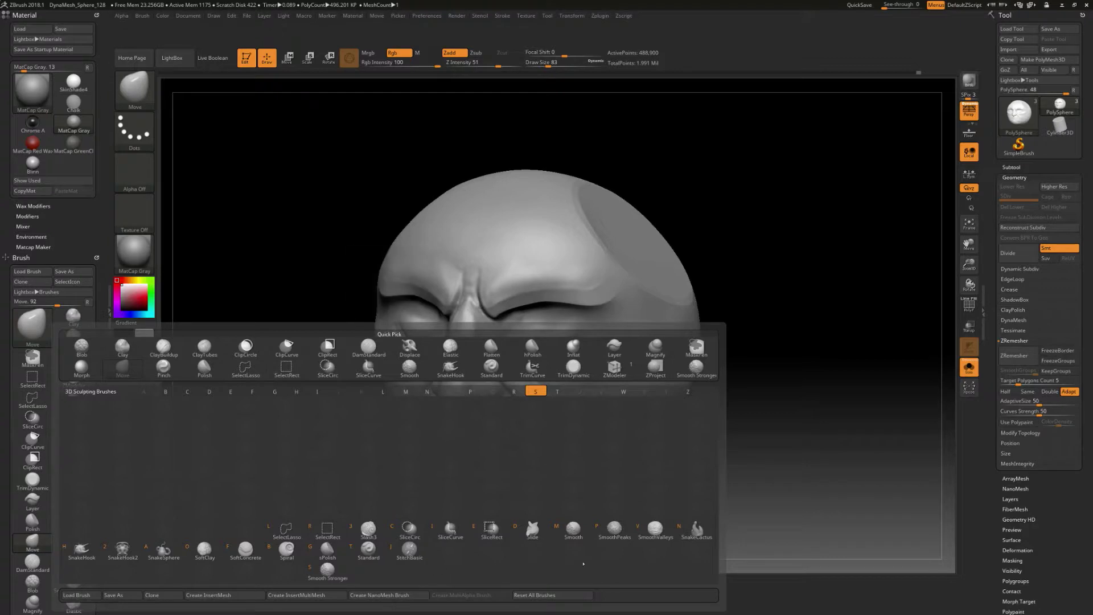
left_click(368, 546)
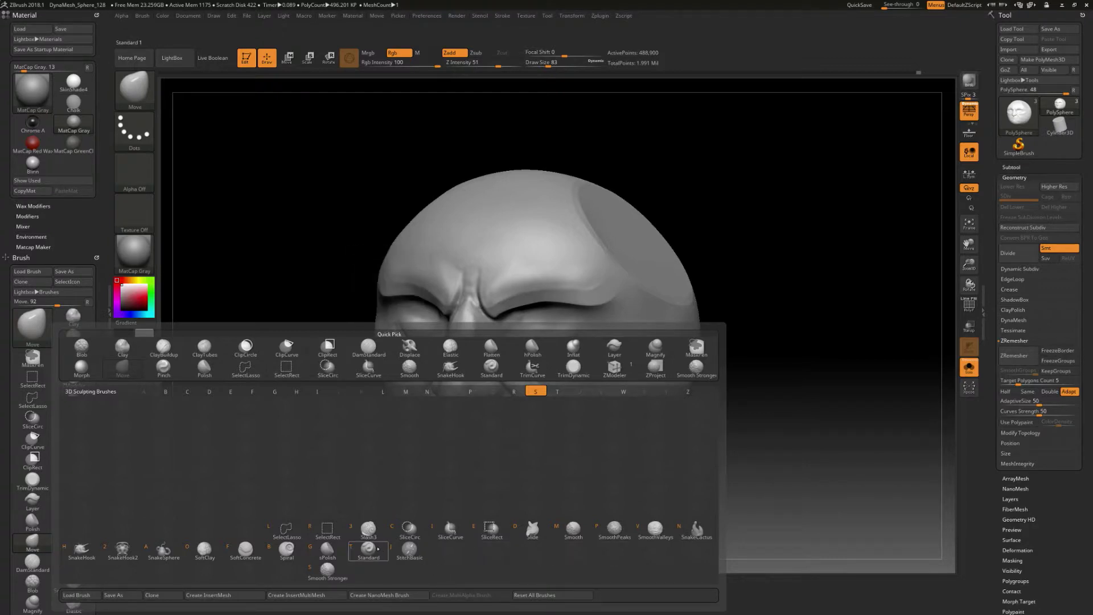
left_click(368, 546)
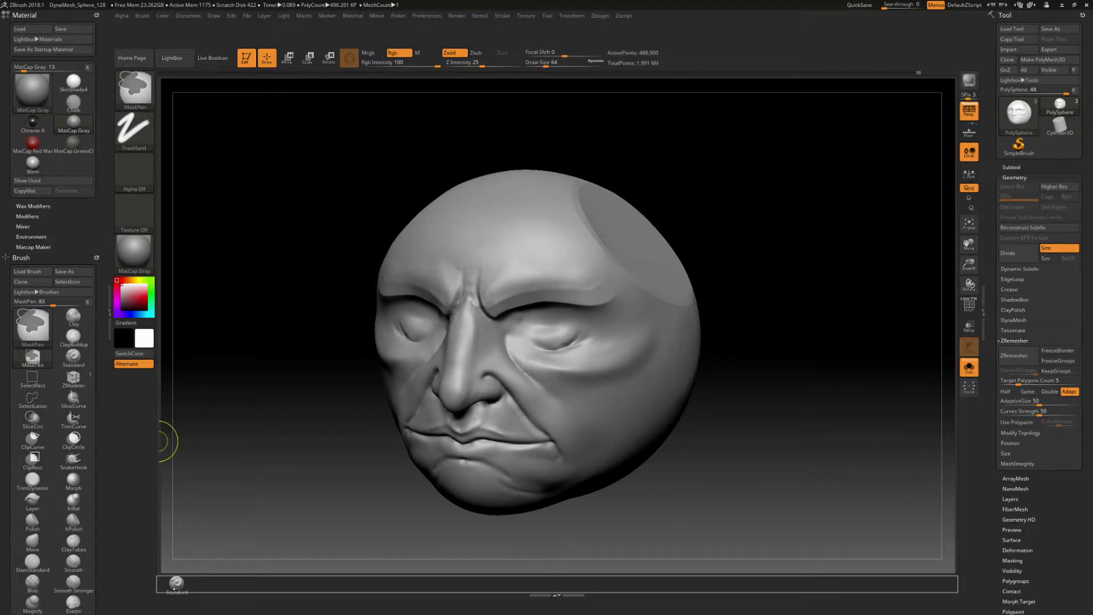
left_click(73, 357)
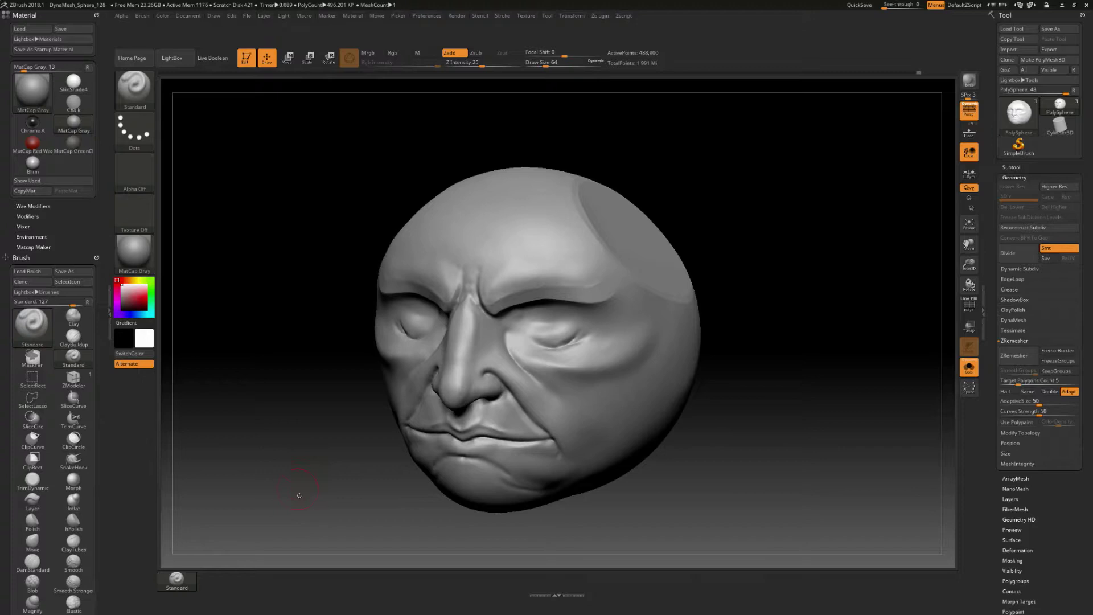
mouse_move(443, 511)
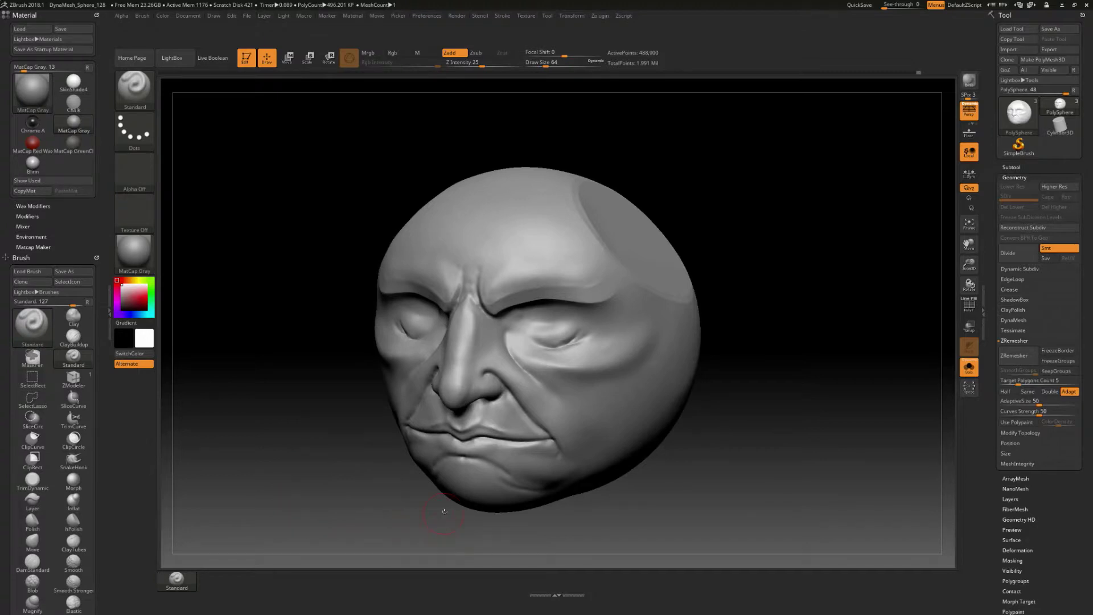
mouse_move(415, 517)
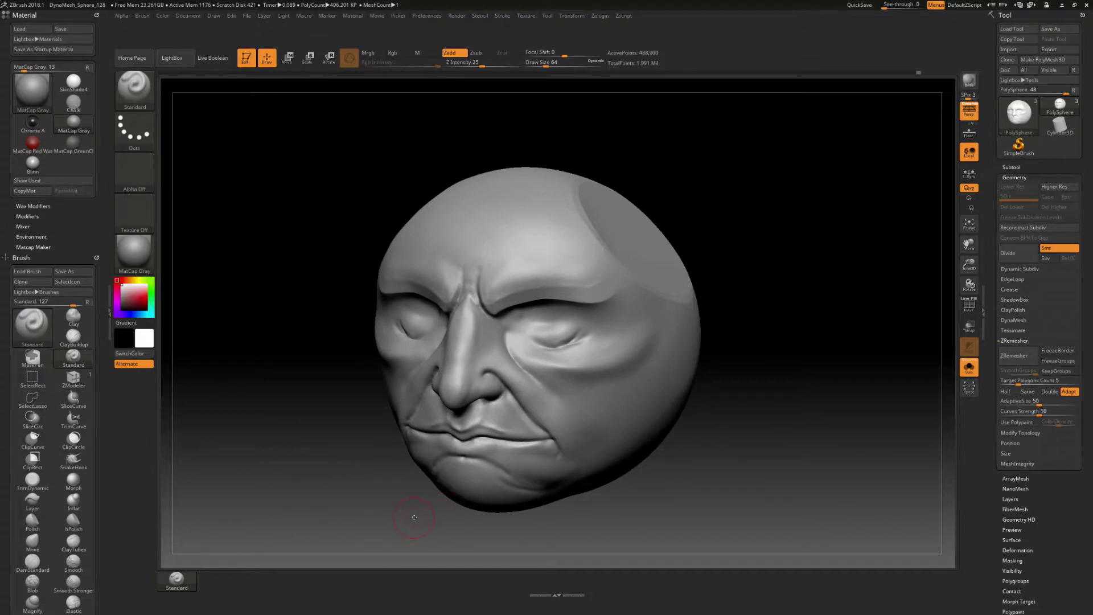
mouse_move(313, 481)
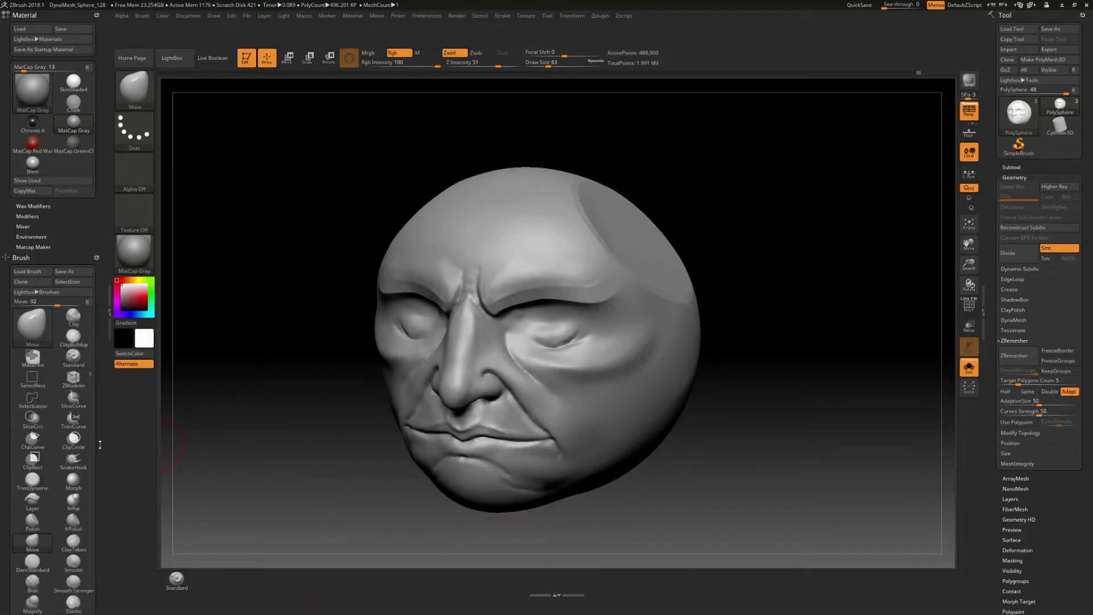
Add the DamStandard and Move brushes to the bottom shelf beside Standard
left_click(73, 420)
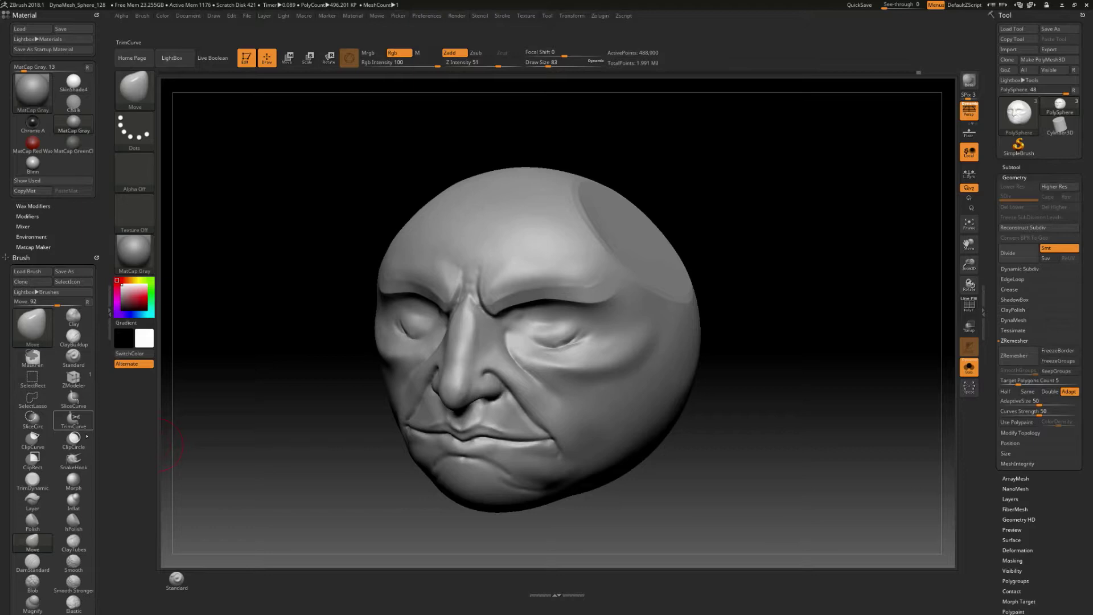
left_click(32, 540)
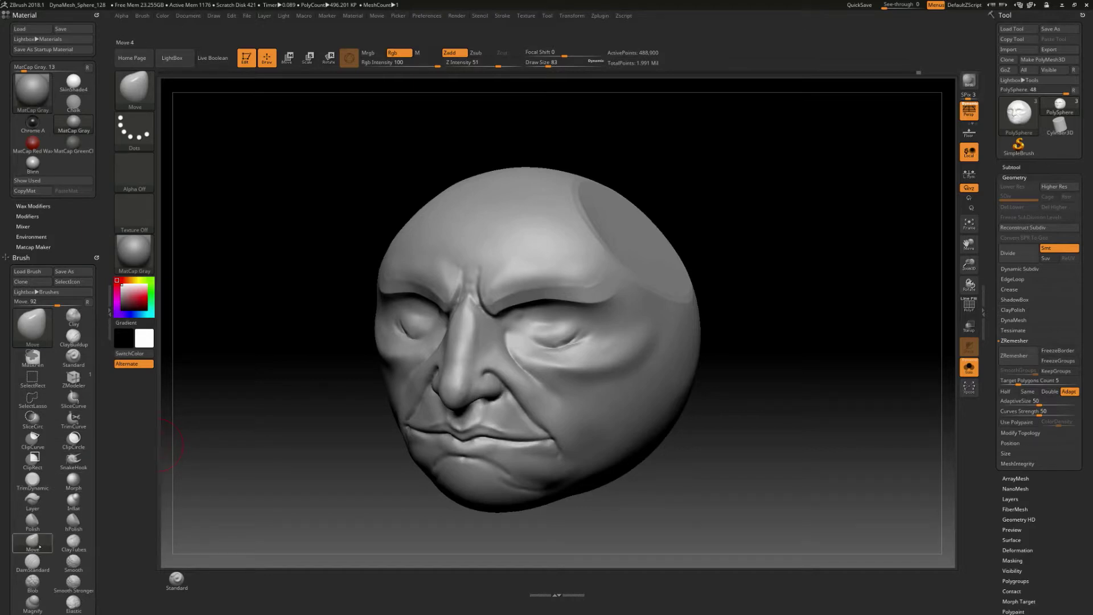
mouse_move(32, 544)
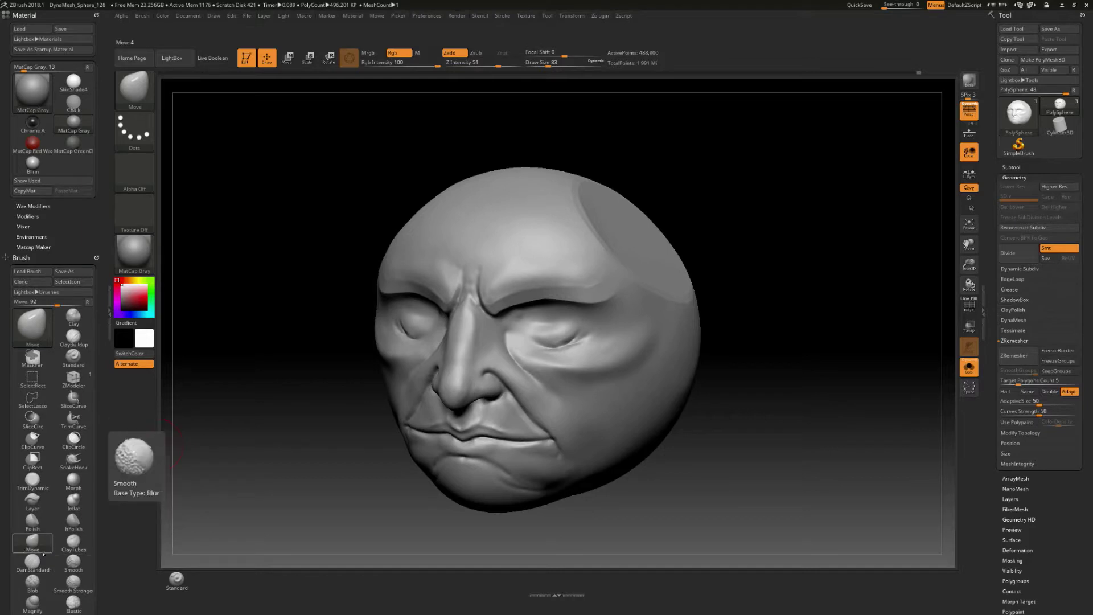
left_click(32, 543)
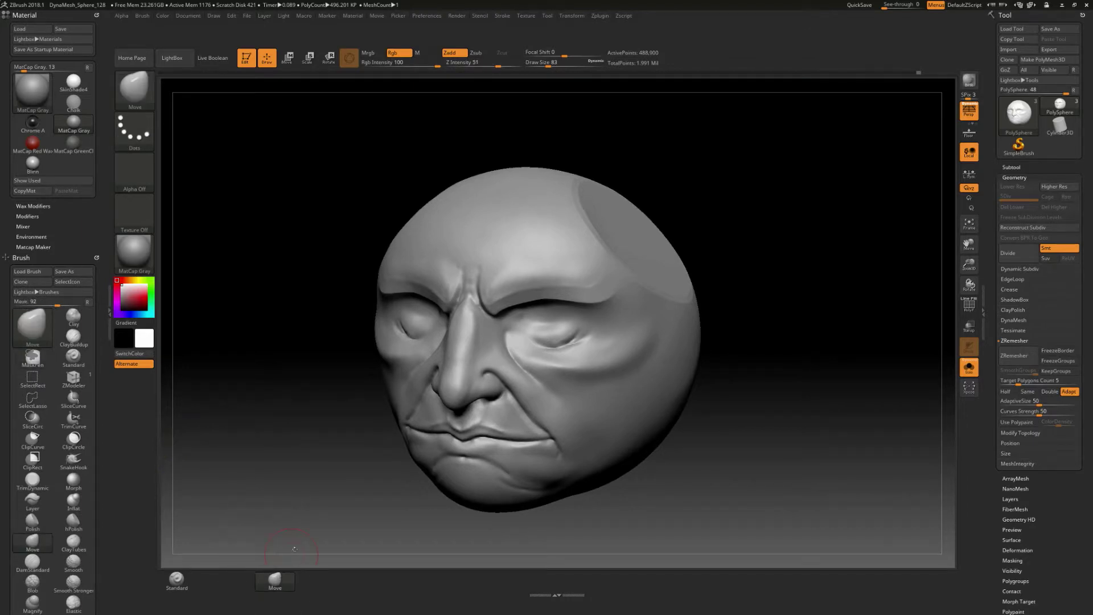
mouse_move(309, 467)
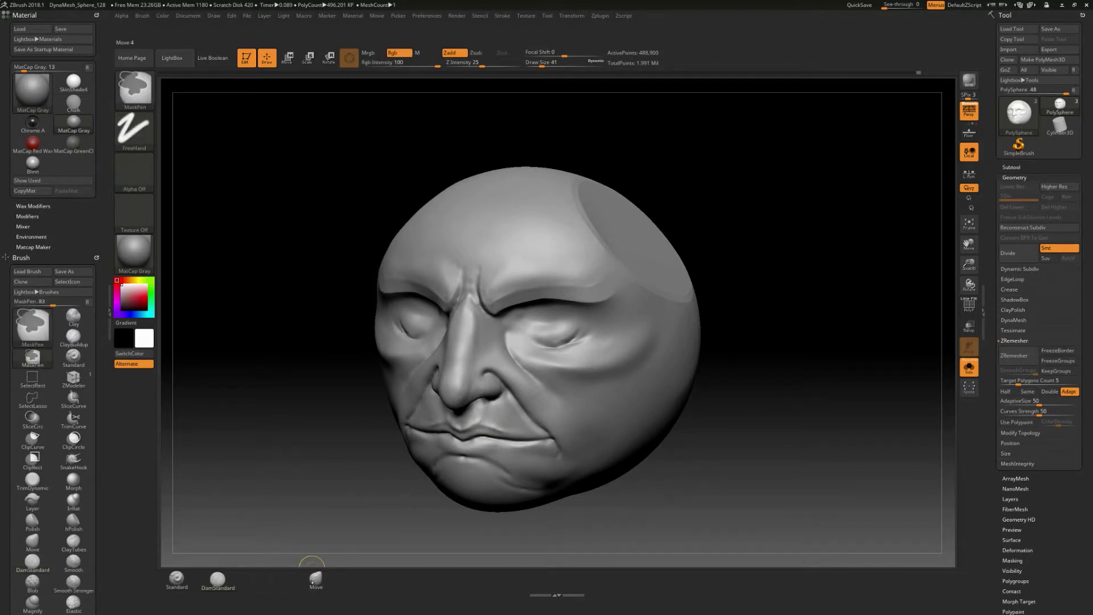
Place the ClayTubes brush from the full picker onto the bottom shelf
left_click(217, 580)
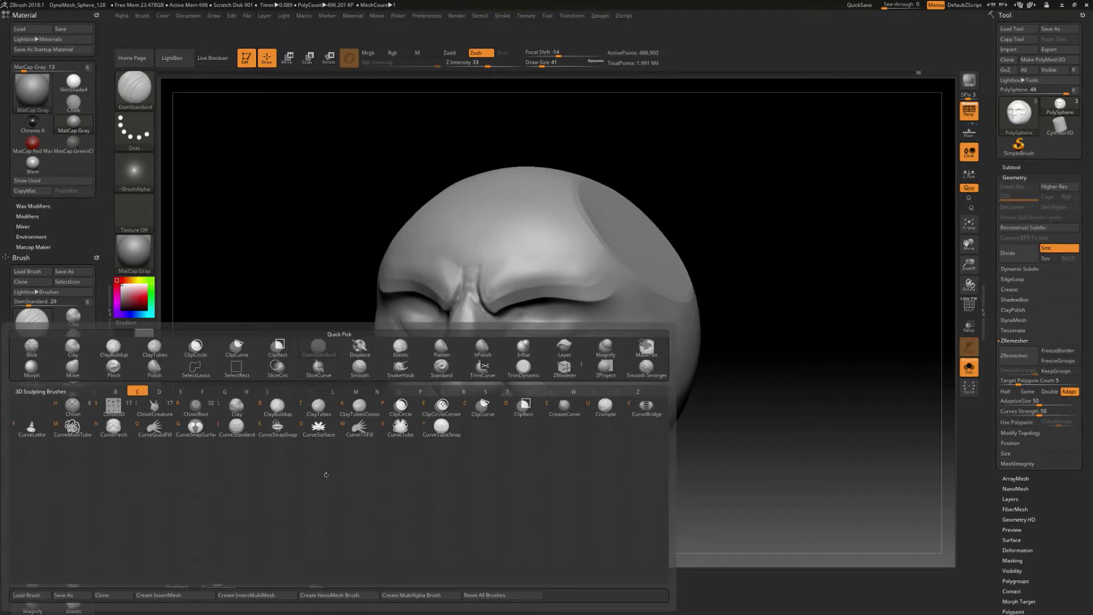
mouse_move(318, 408)
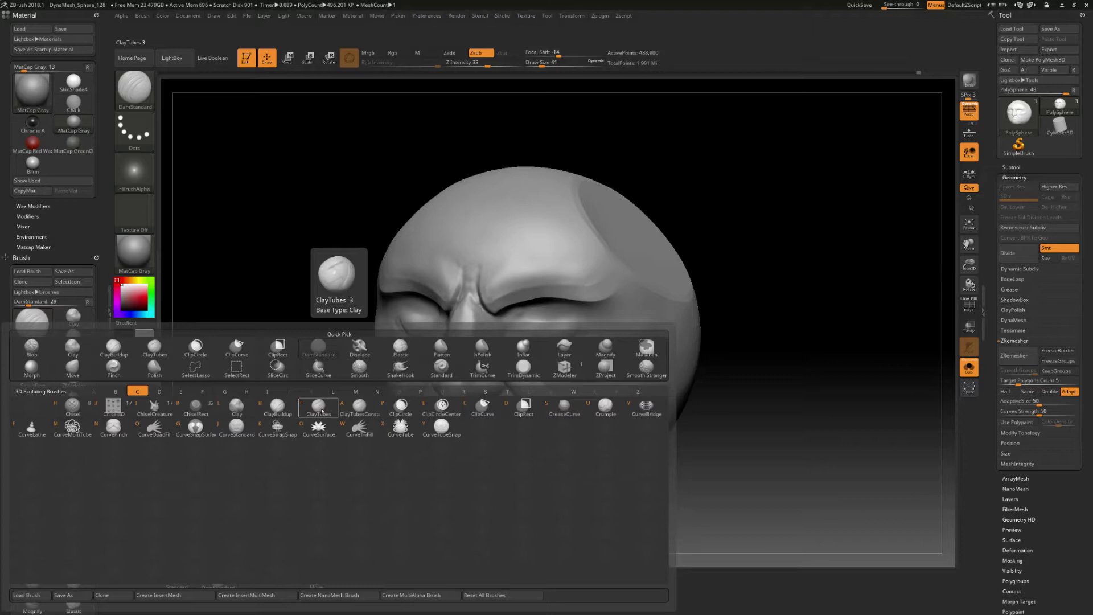
left_click(318, 406)
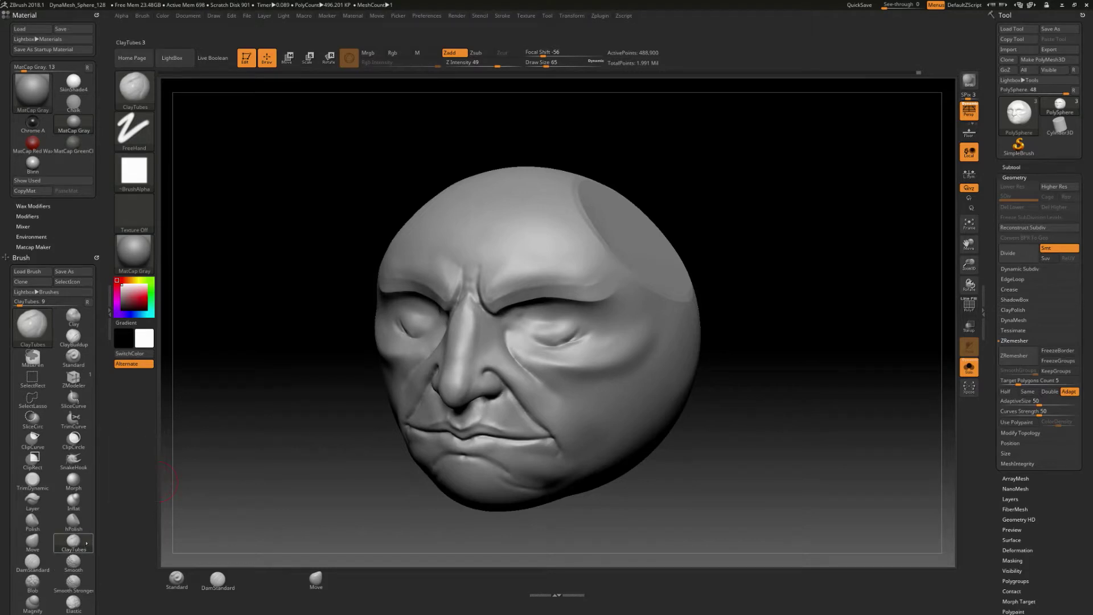
mouse_move(79, 543)
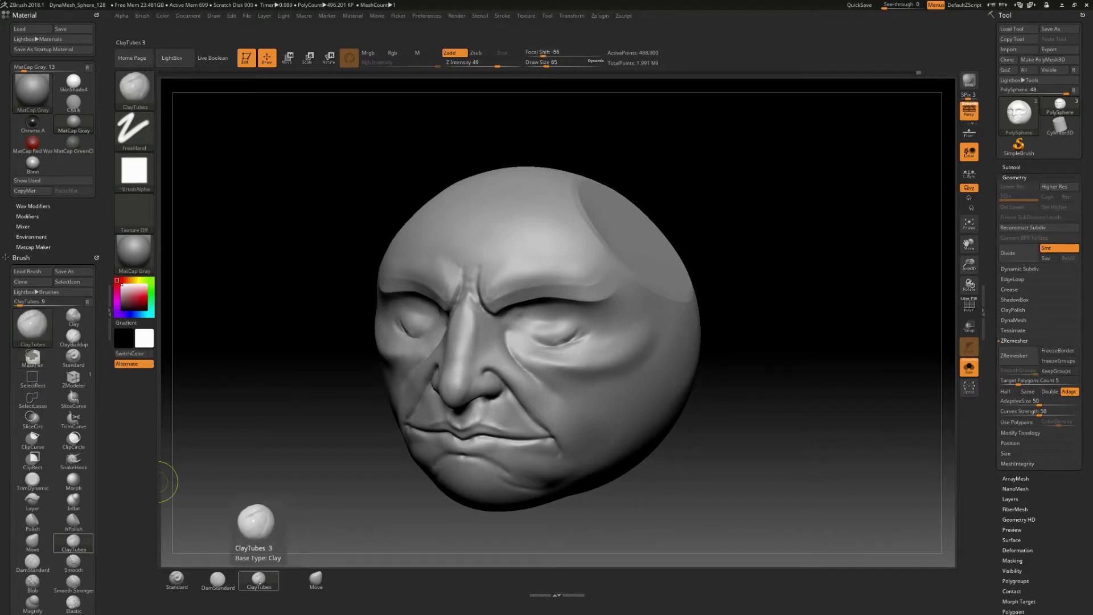
left_click(315, 580)
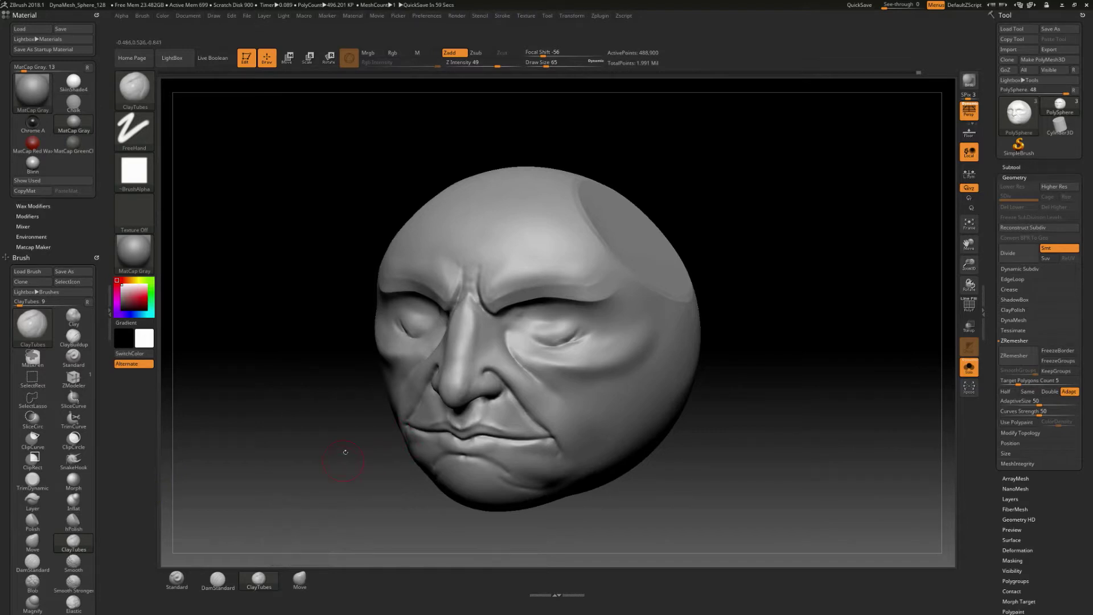
mouse_move(301, 418)
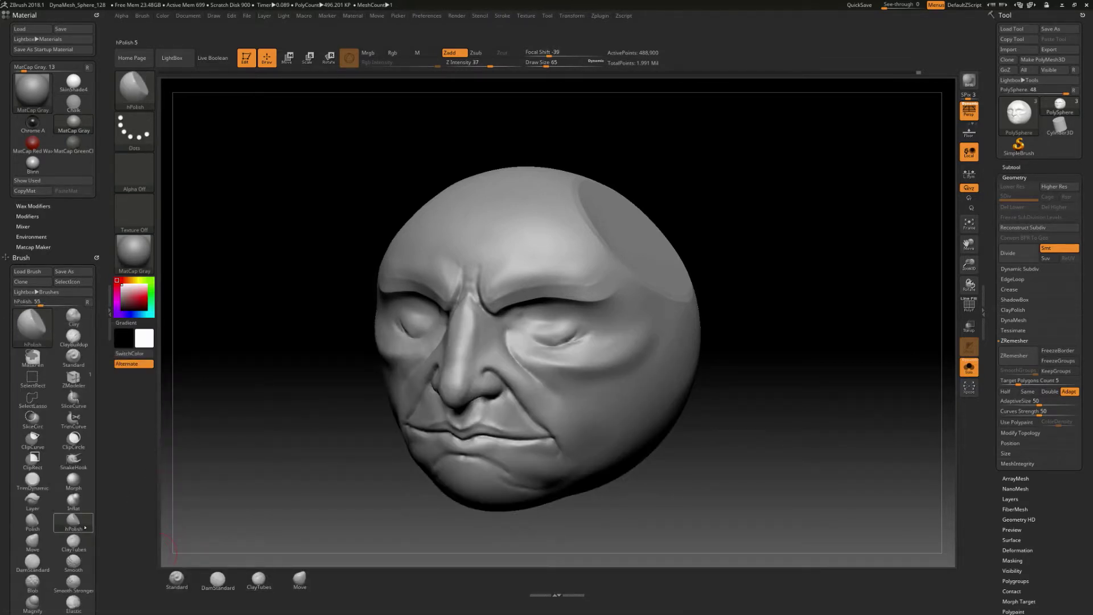
mouse_move(73, 524)
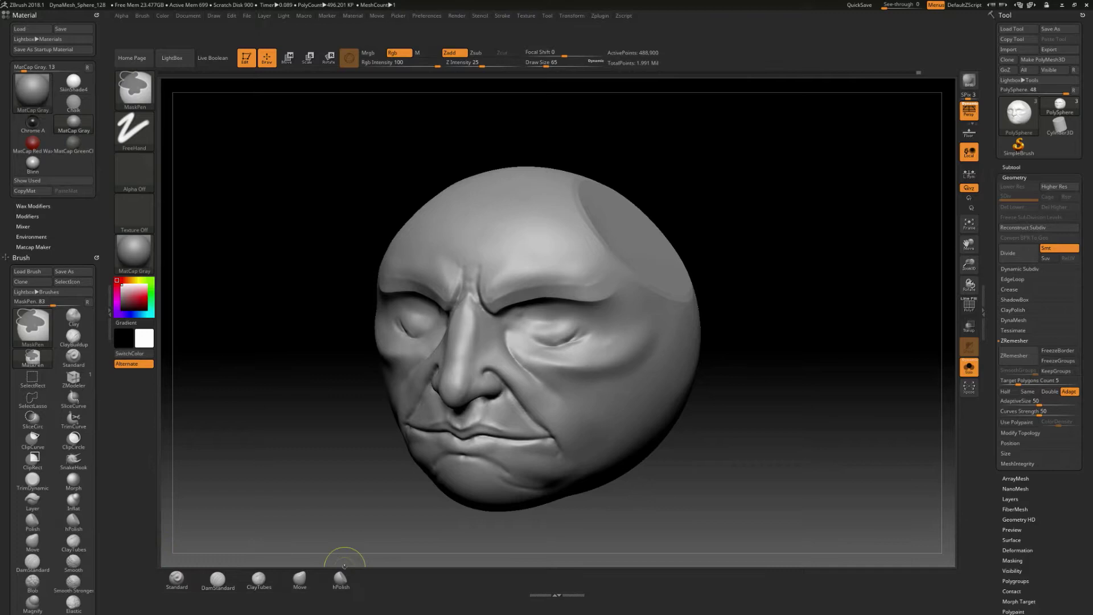
Add hPolish and Polish to the shelf and make Polish the active brush
left_click(340, 580)
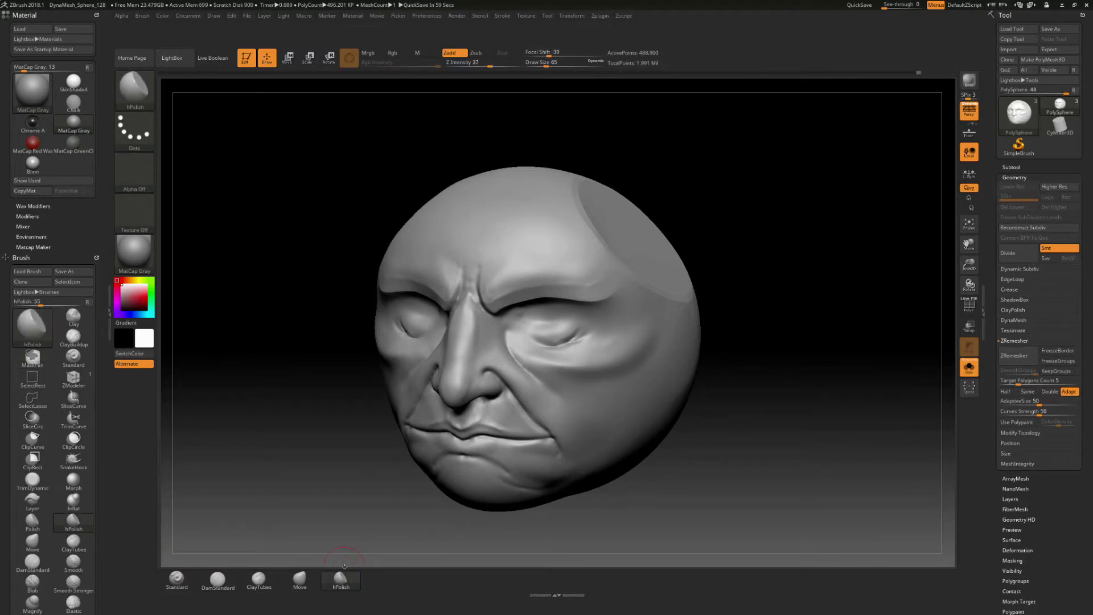
mouse_move(275, 414)
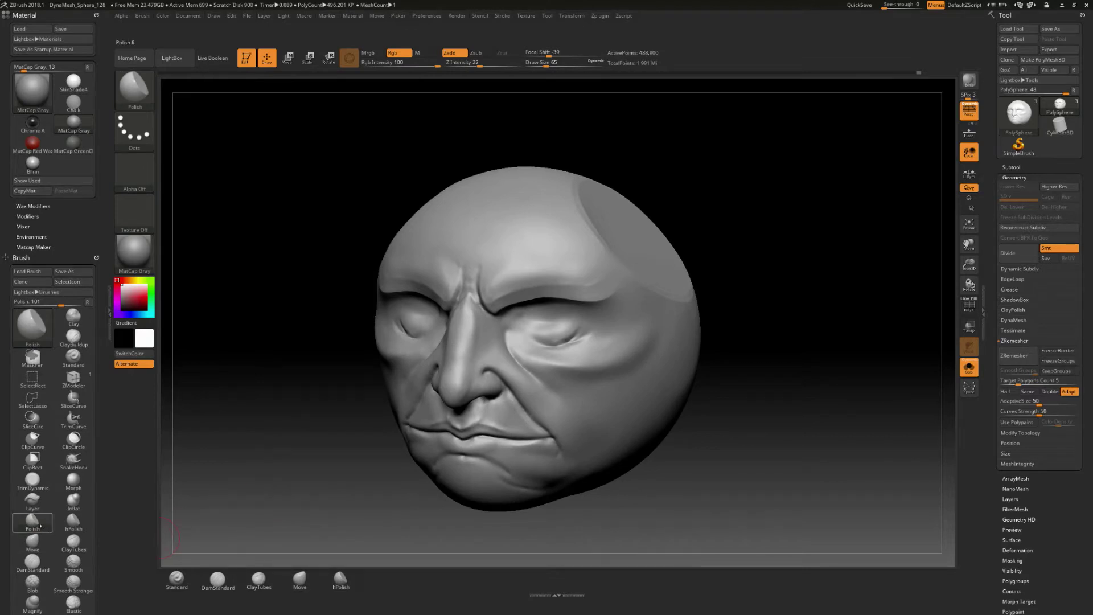
left_click(32, 325)
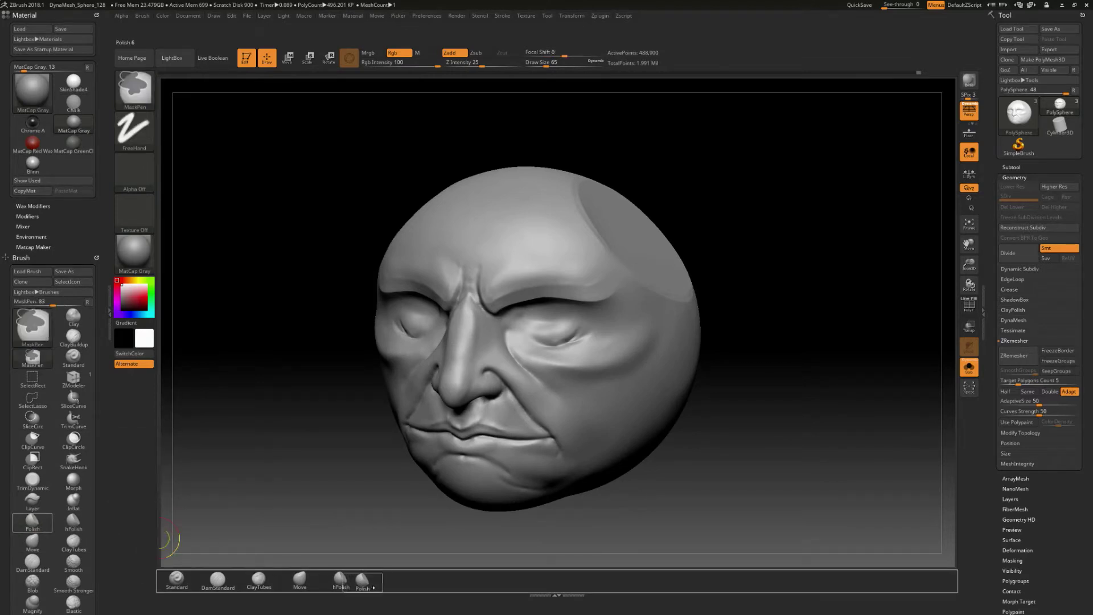
left_click(381, 579)
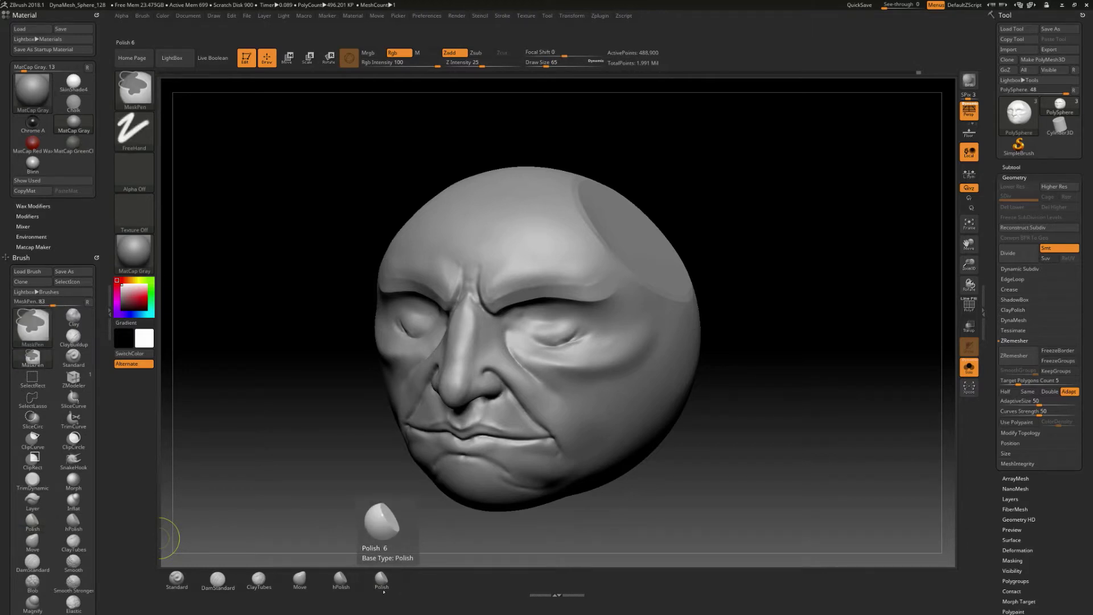
left_click(300, 580)
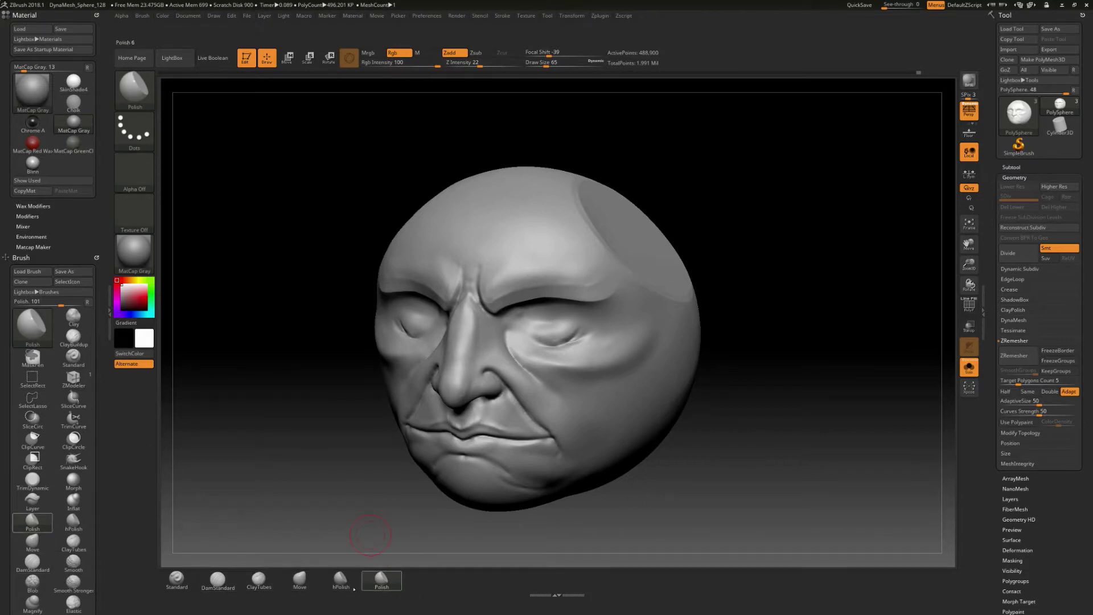
mouse_move(311, 462)
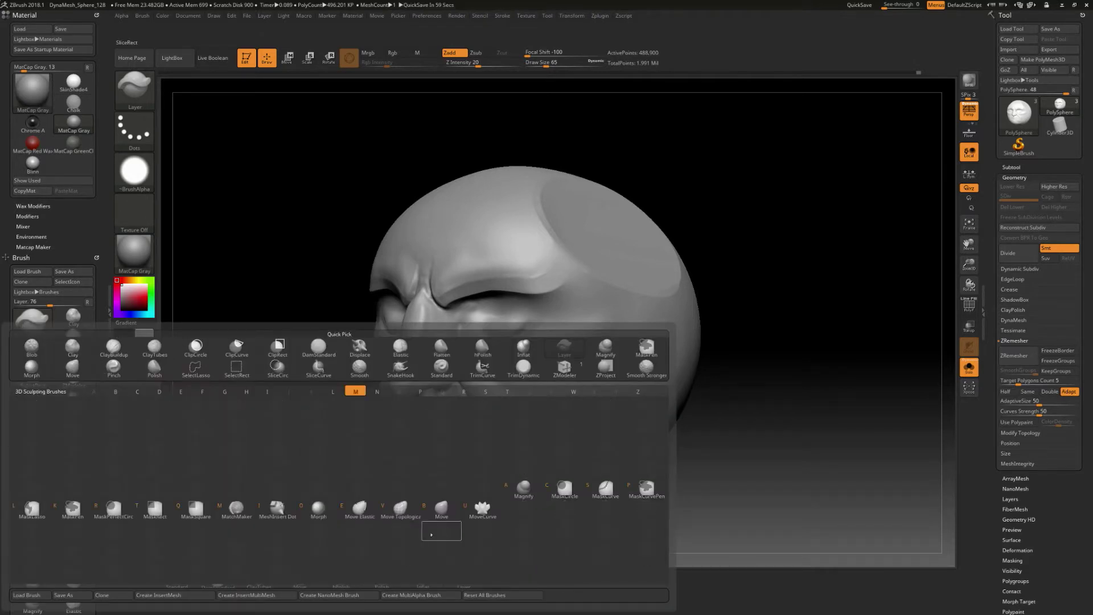
Add Inflat, Layer and Morph to the shelf, dismissing the morph target warning
left_click(523, 345)
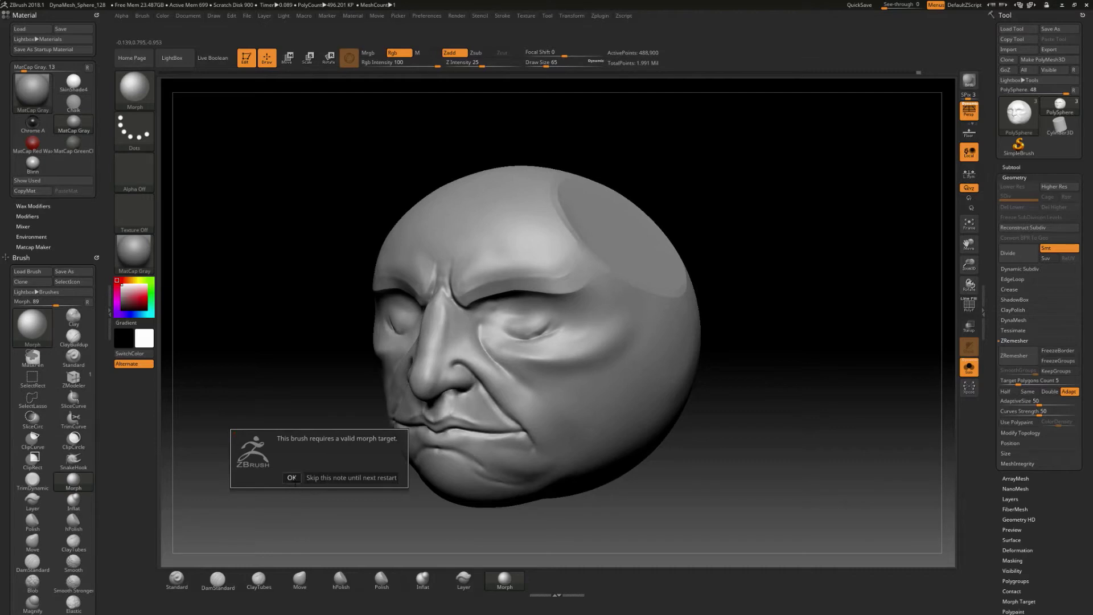
left_click(290, 478)
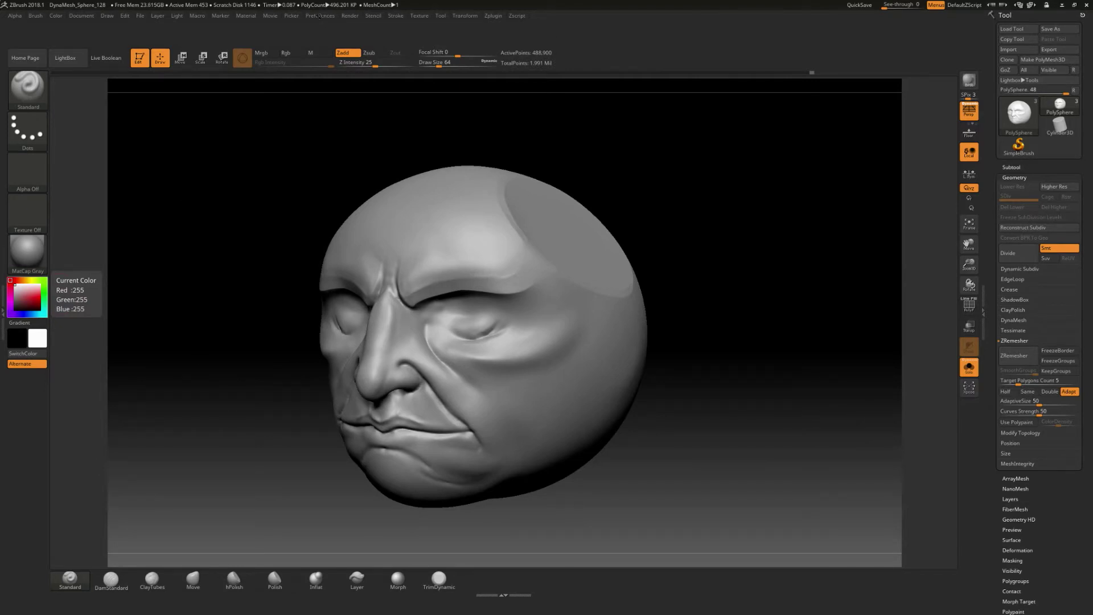
left_click(320, 15)
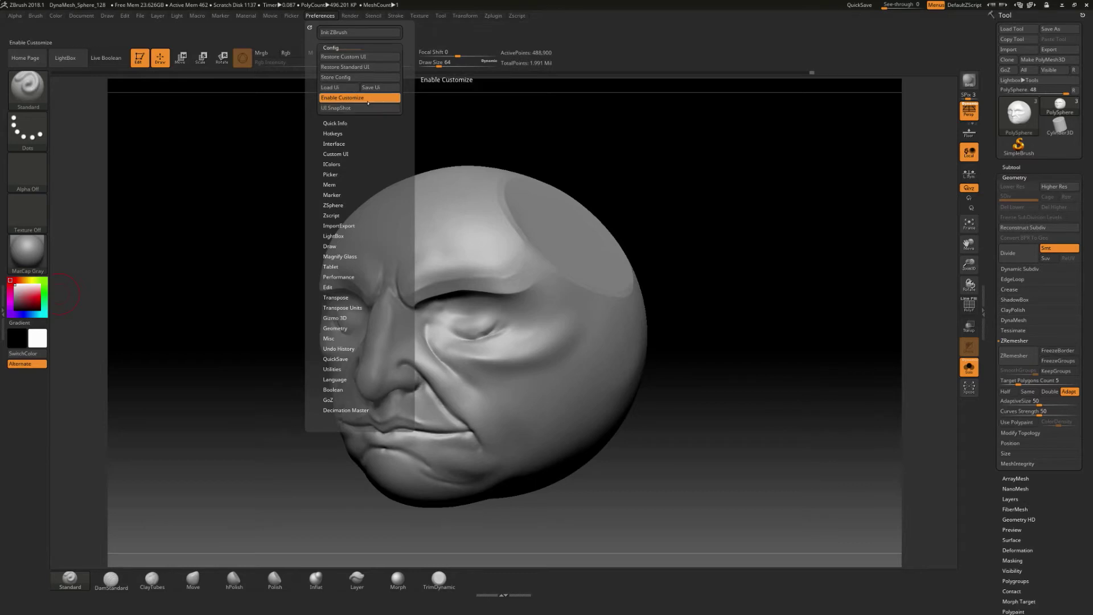
mouse_move(358, 97)
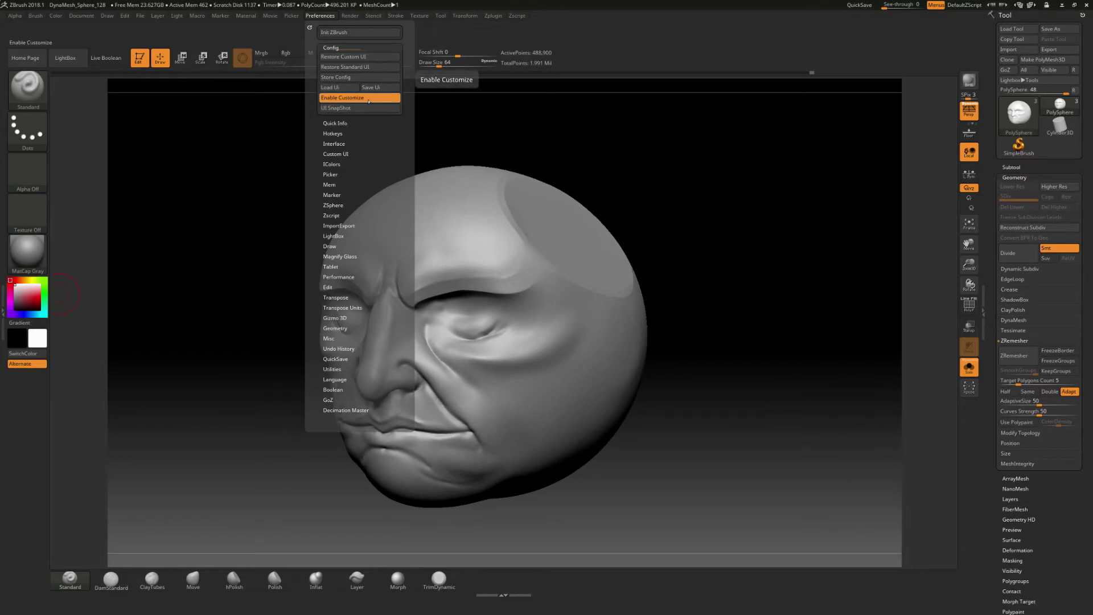
left_click(342, 98)
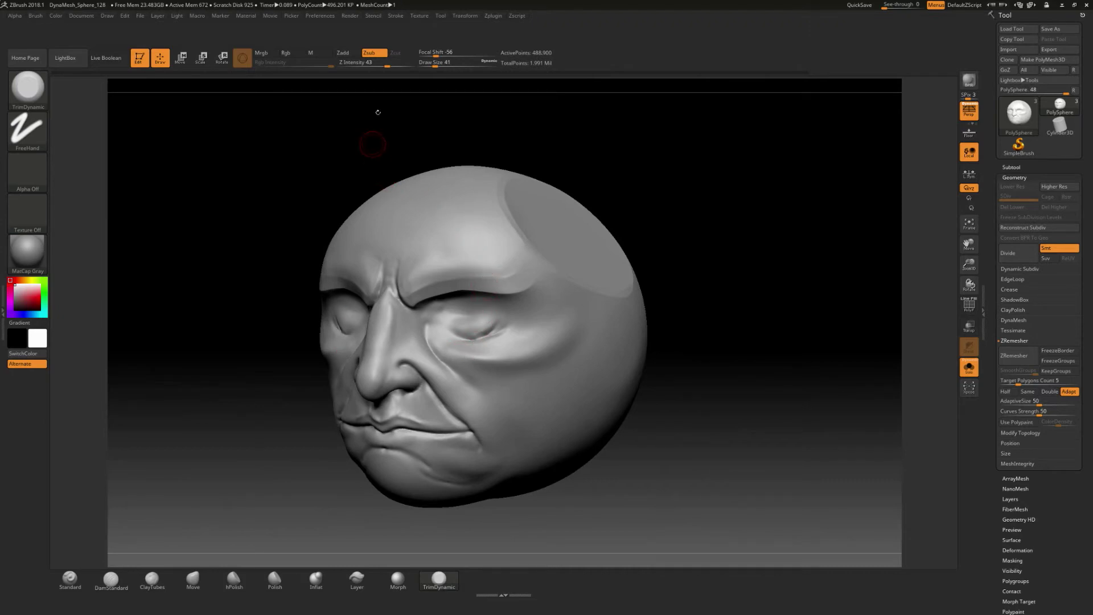
Show the Preferences options for Store Config and Save UI
left_click(320, 15)
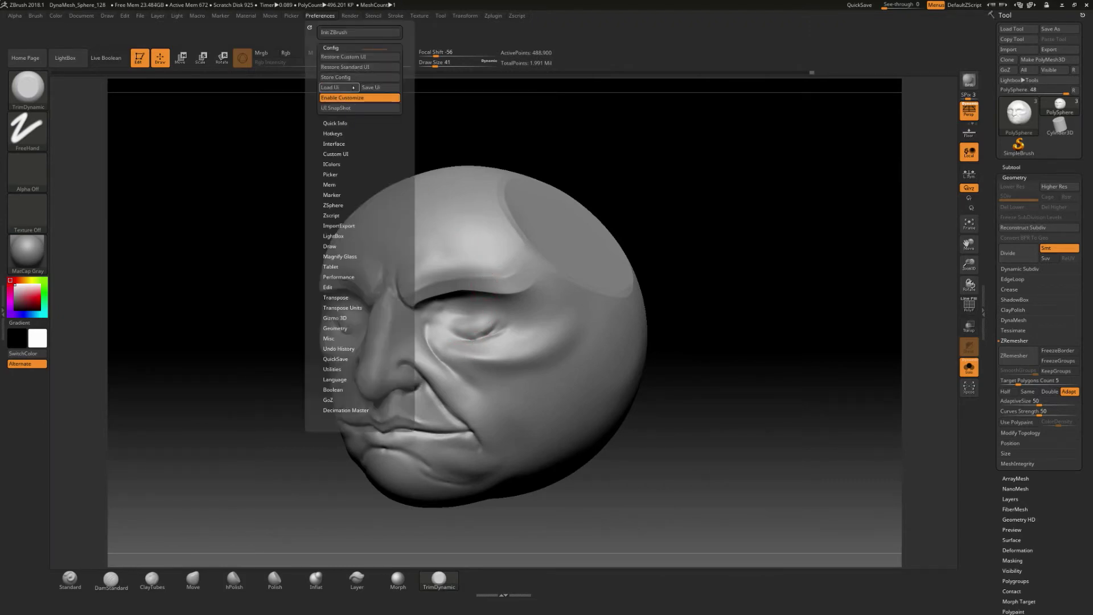
mouse_move(334, 77)
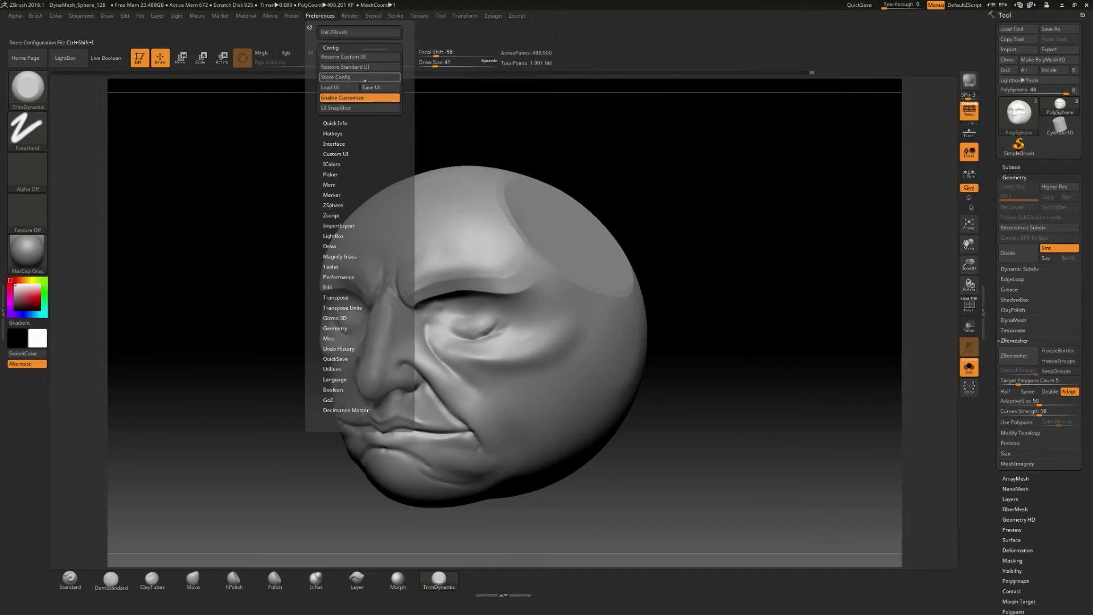
mouse_move(371, 88)
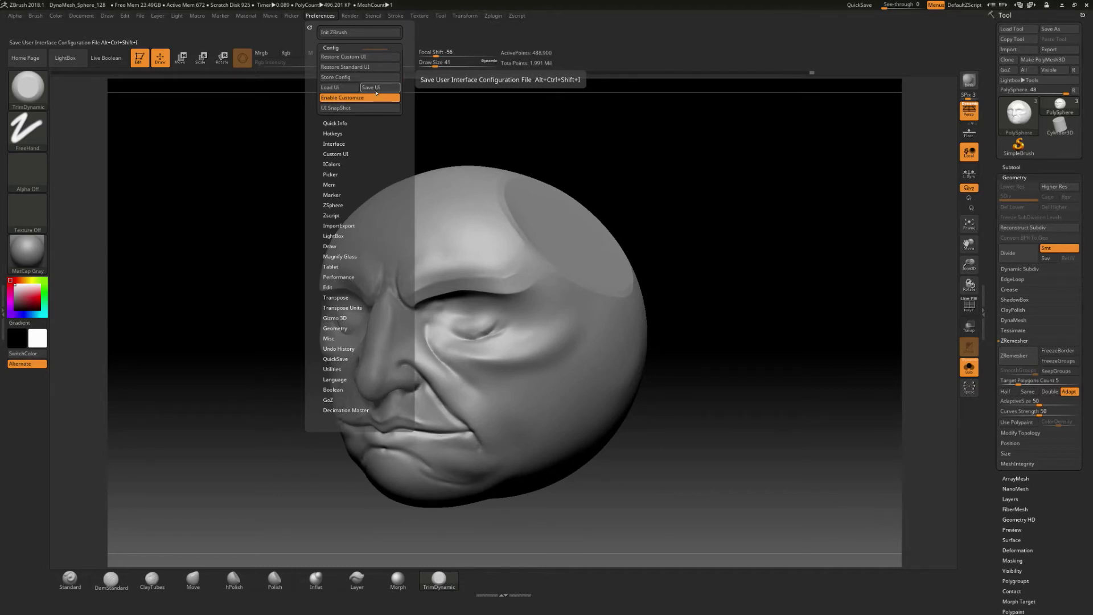
mouse_move(359, 97)
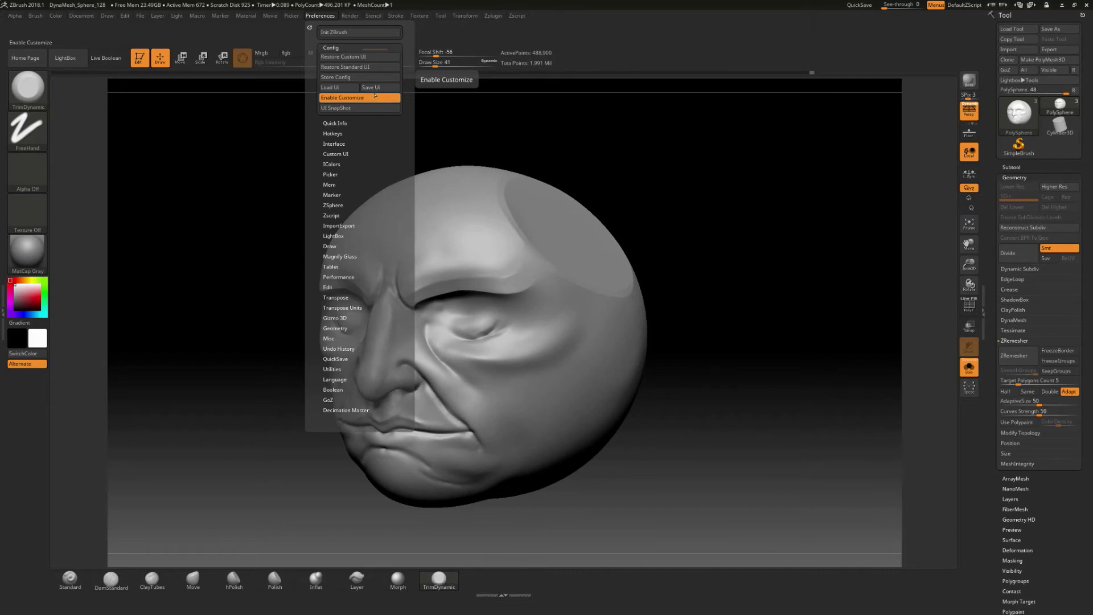
mouse_move(372, 88)
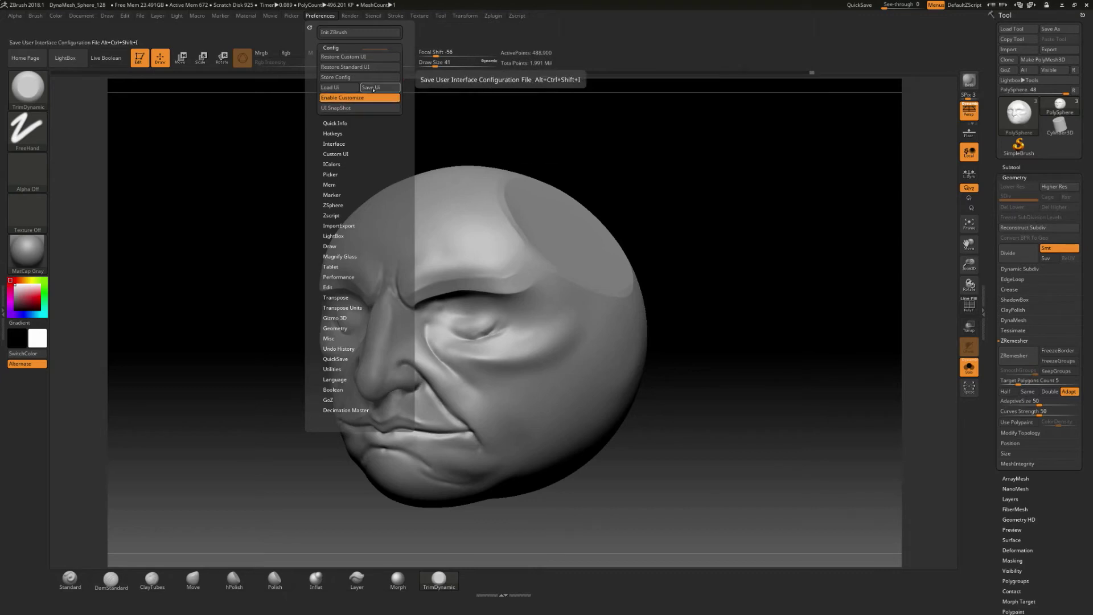
mouse_move(329, 87)
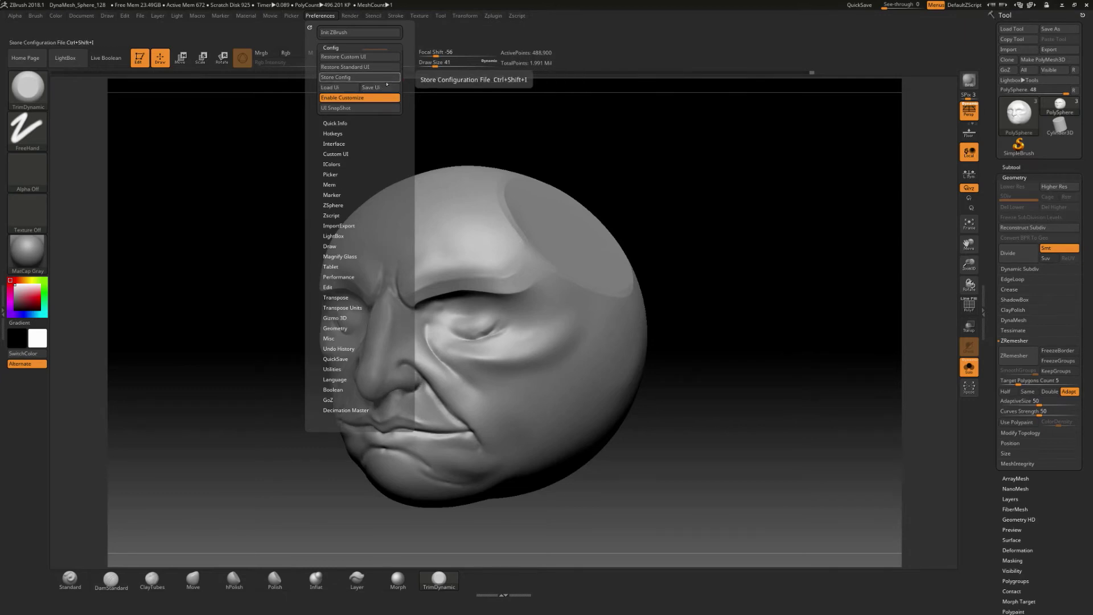
Save the custom interface as a .cfg configuration file in the ZProjects folder
left_click(369, 88)
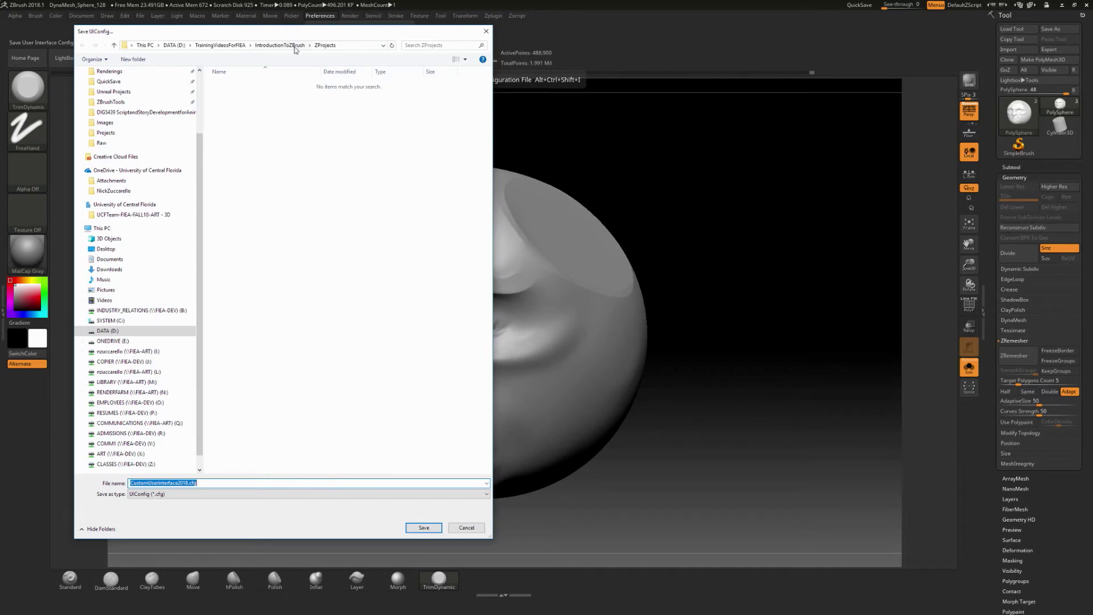
left_click(187, 482)
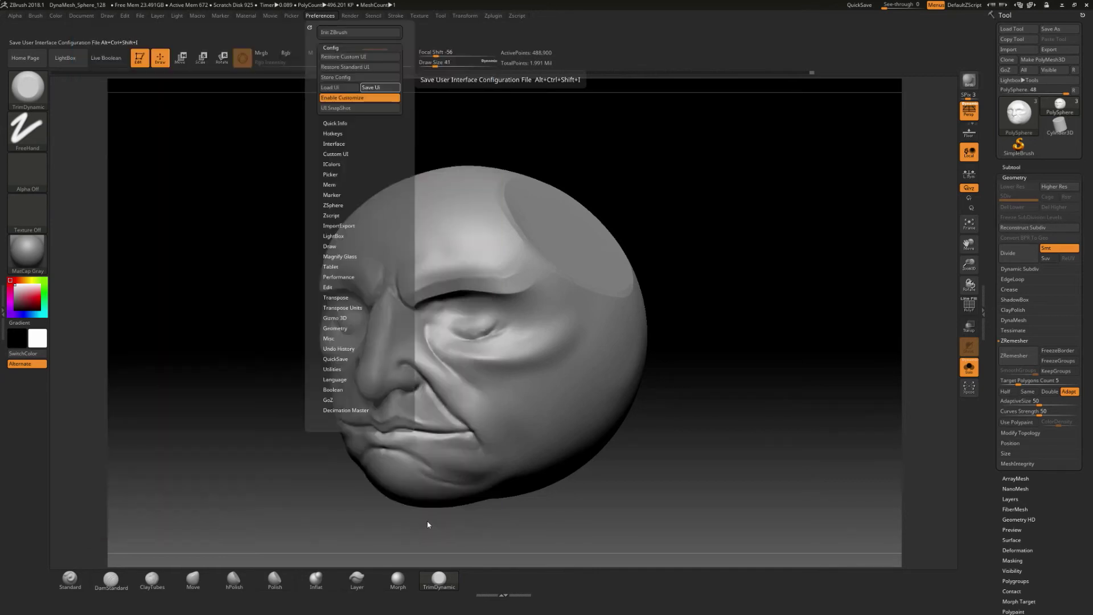
left_click(378, 88)
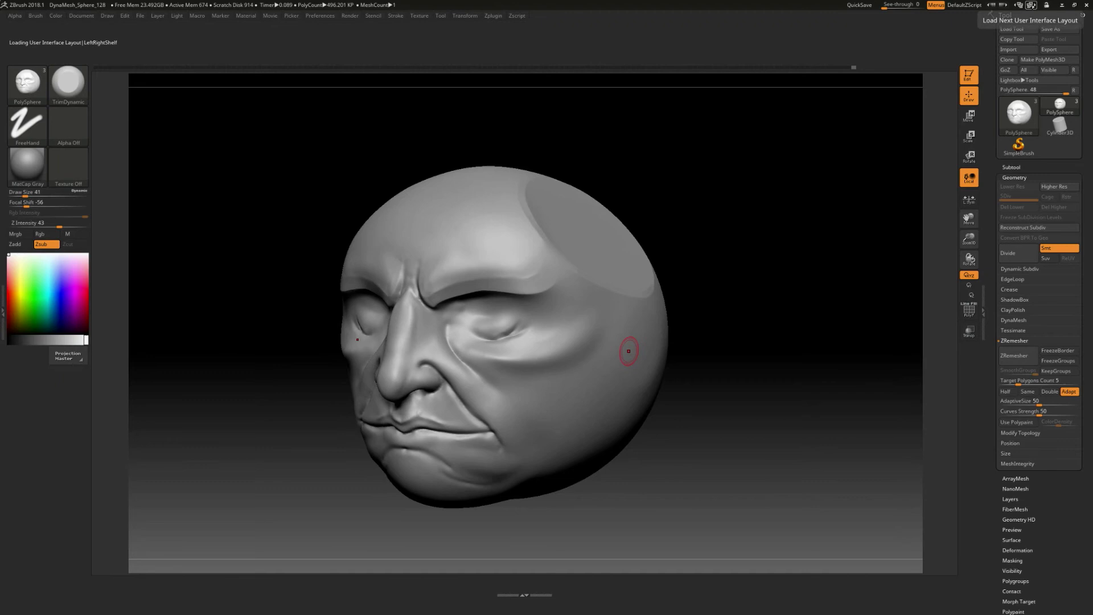
Cycle to the next built-in interface layout with its own bottom shelf
left_click(1031, 19)
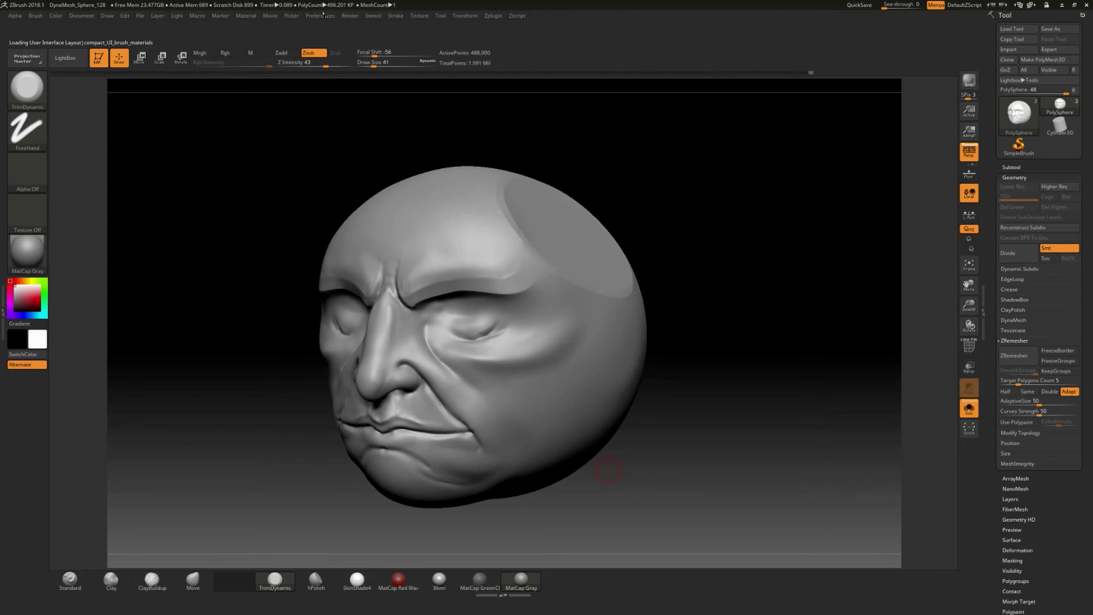
Reload the saved custom .cfg interface via Preferences > Load UI, restoring the ten-brush shelf
left_click(320, 15)
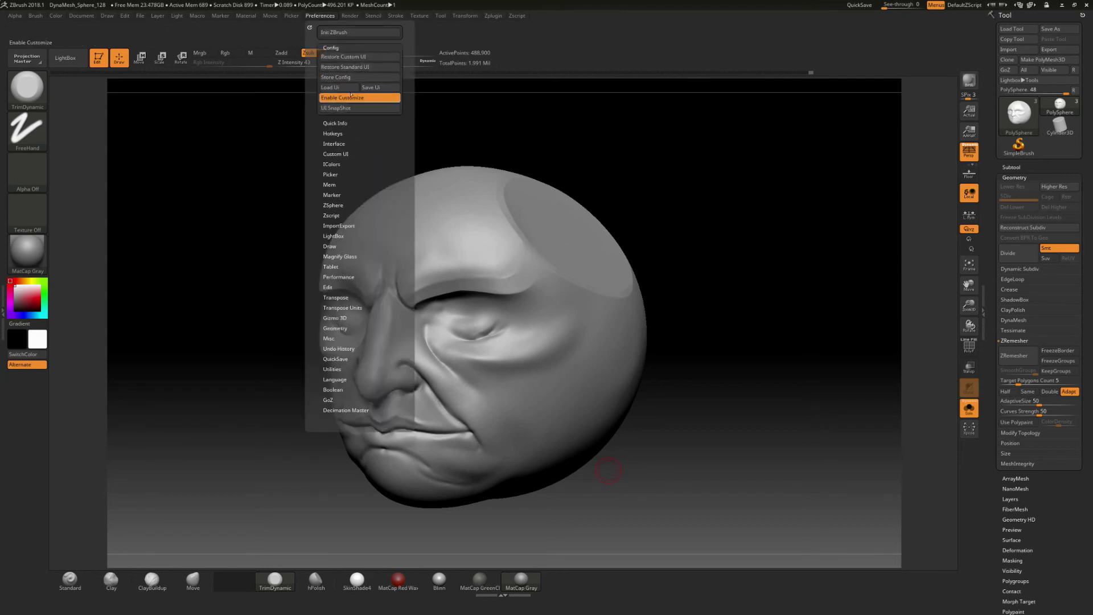
left_click(330, 87)
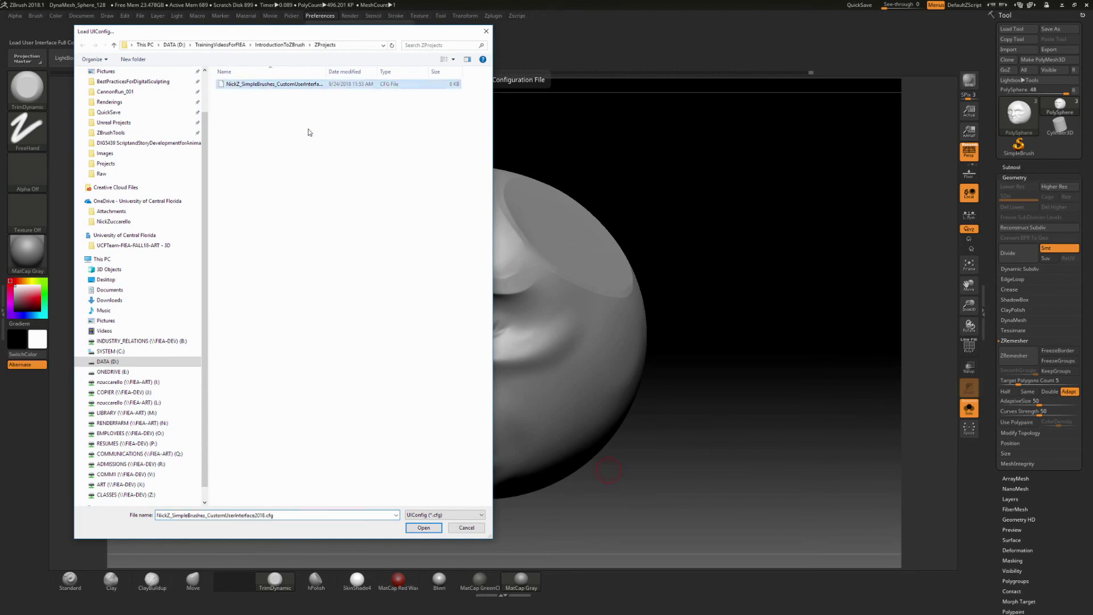
left_click(423, 528)
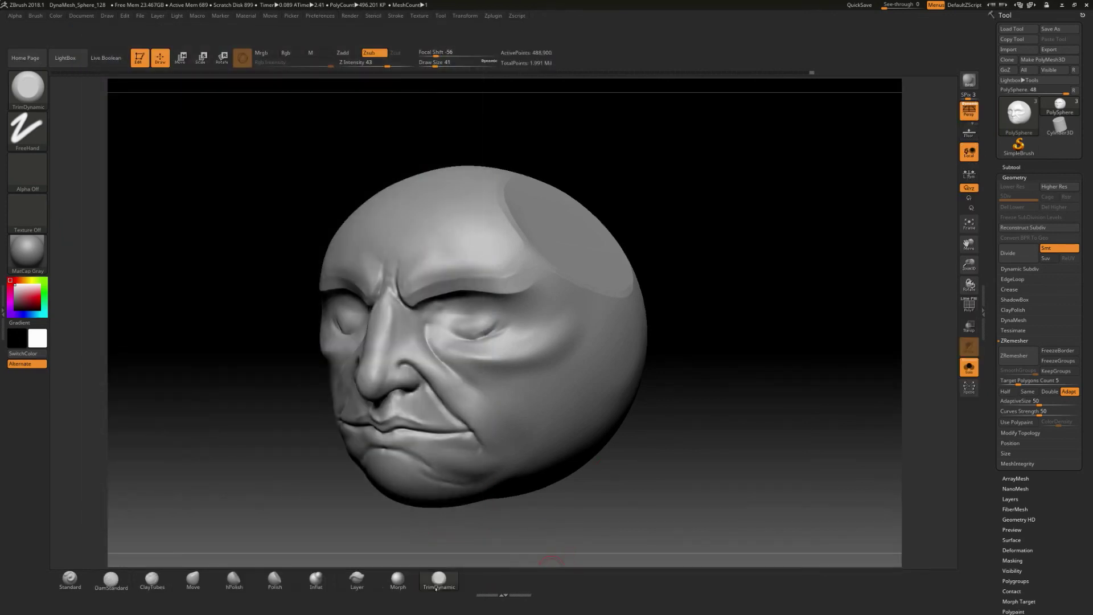